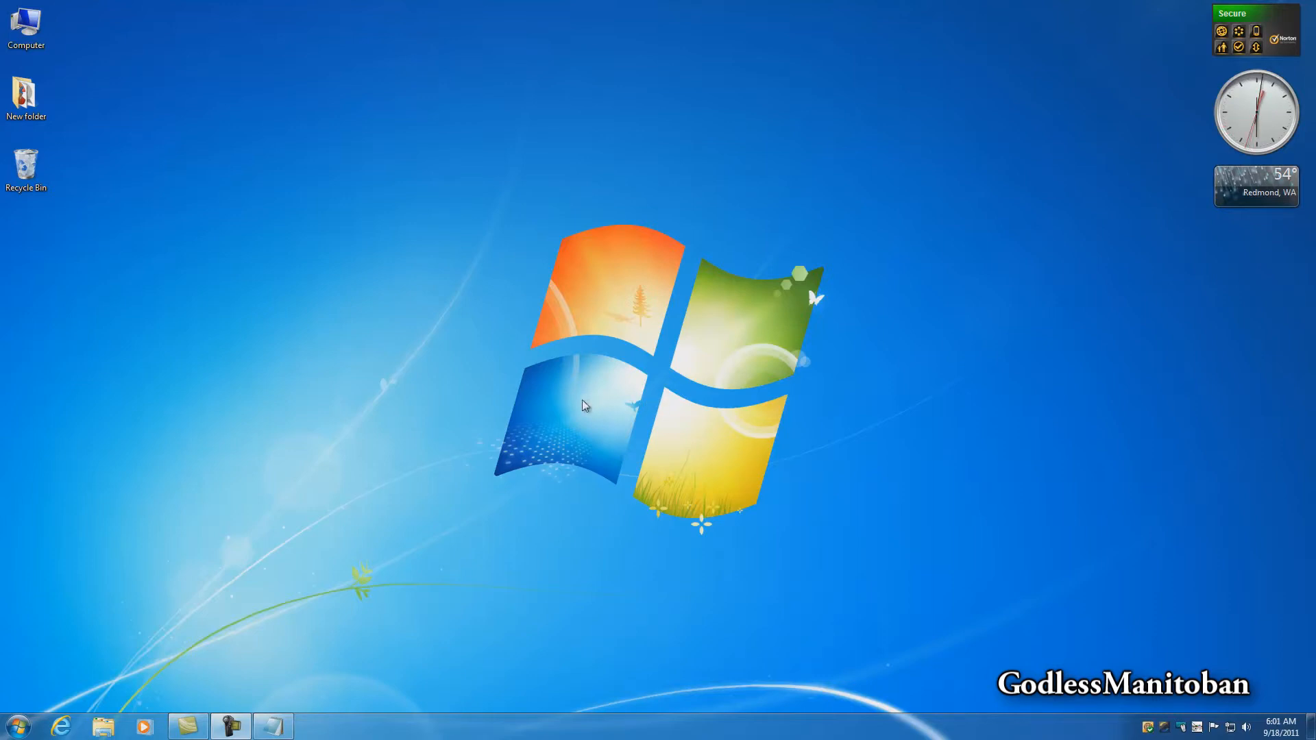
{"action": "mouse_move", "coordinate": [128, 681]}
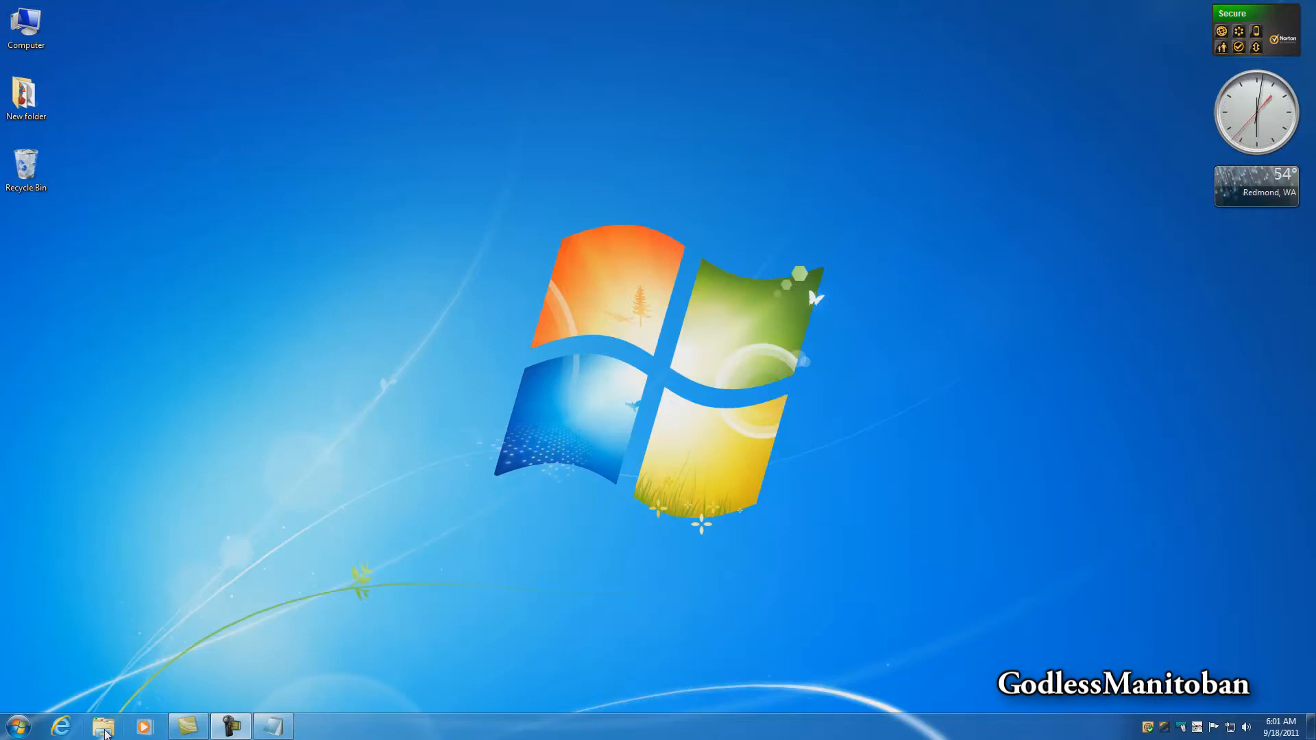
{"action": "mouse_move", "coordinate": [103, 727]}
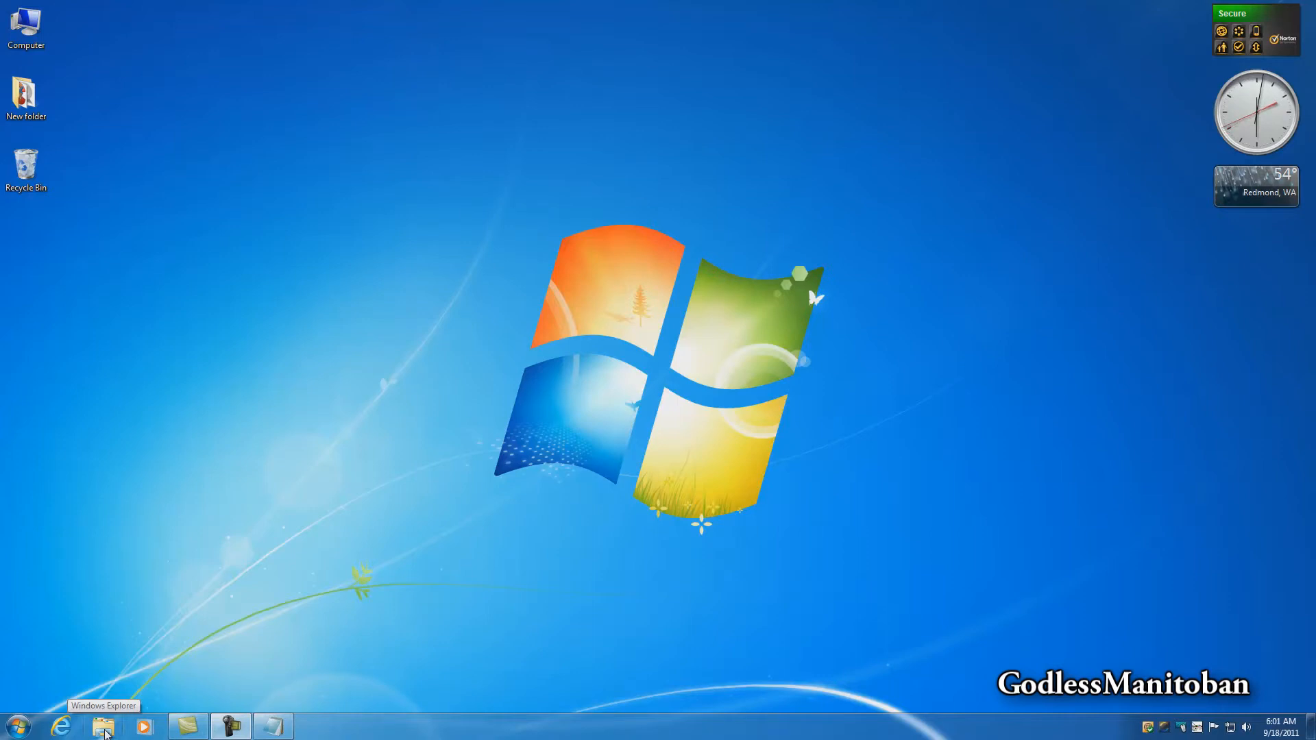
Bring up Local Disk (C:) in Explorer, showing its seven folders
{"action": "left_click", "coordinate": [103, 726]}
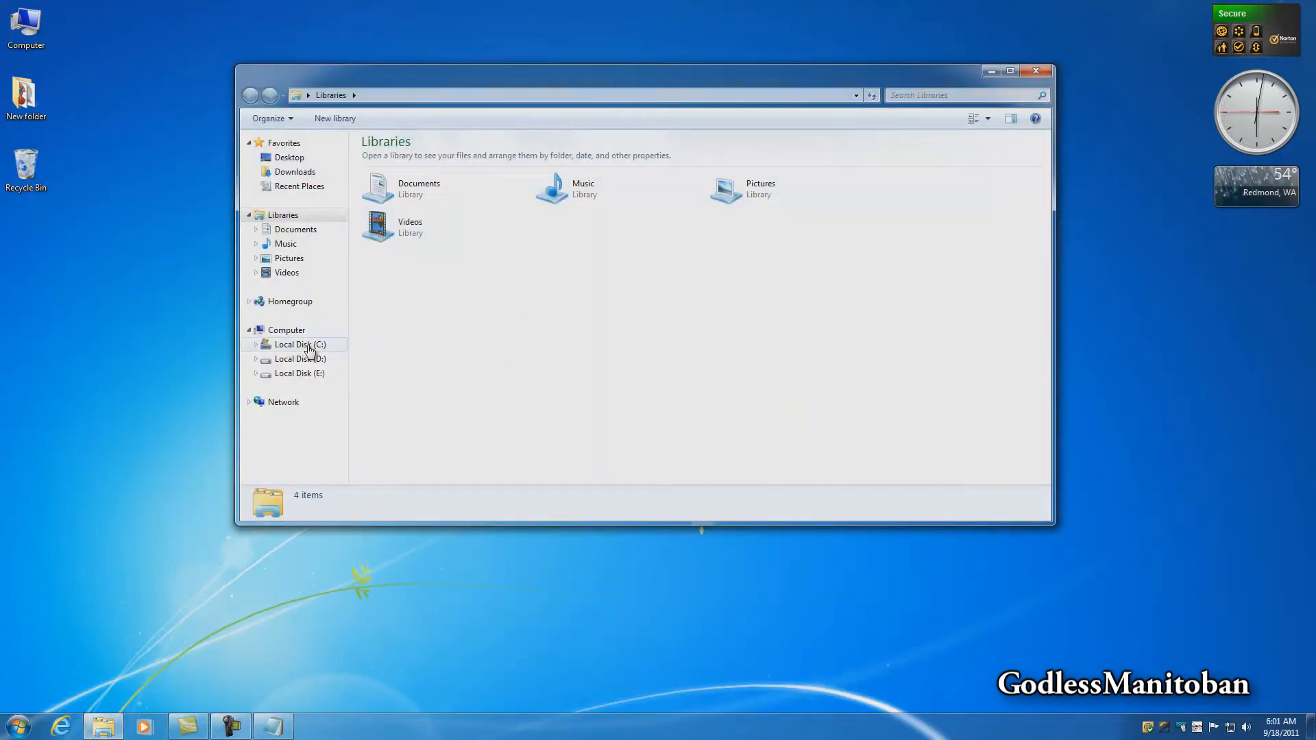
{"action": "double_click", "coordinate": [300, 344]}
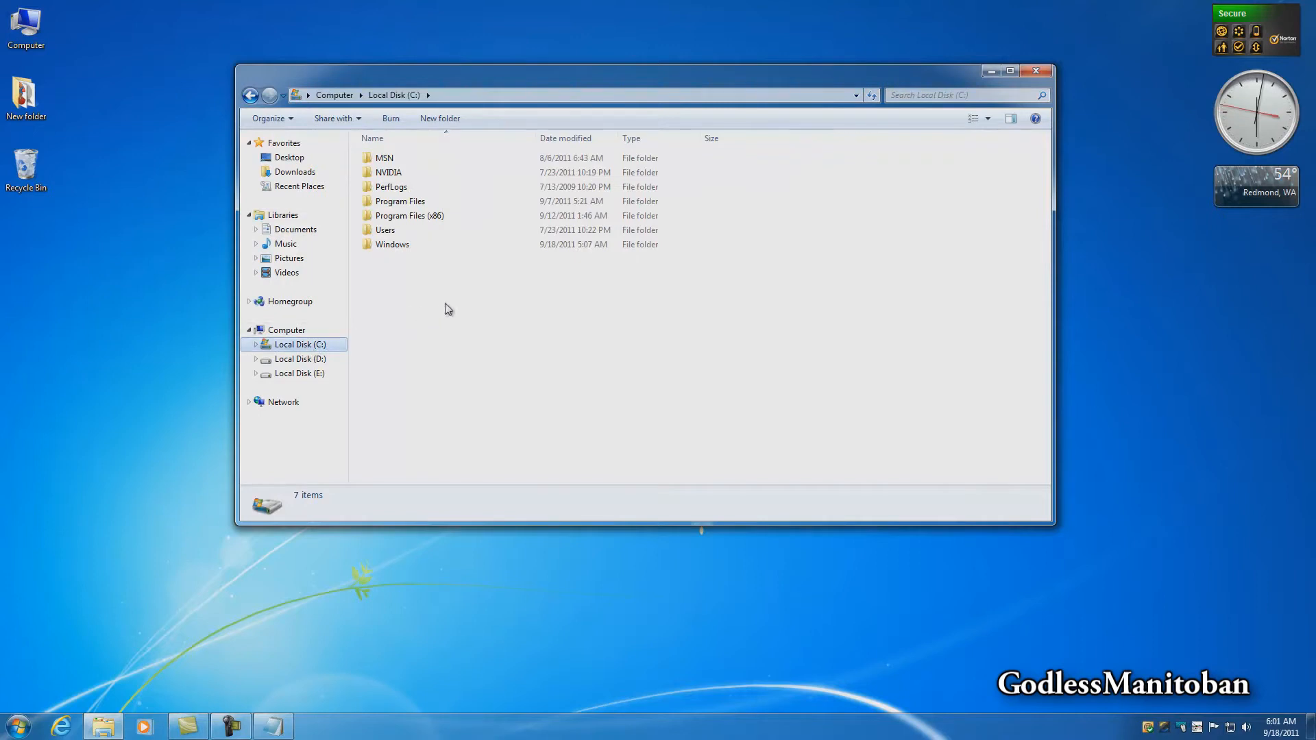
{"action": "mouse_move", "coordinate": [451, 304]}
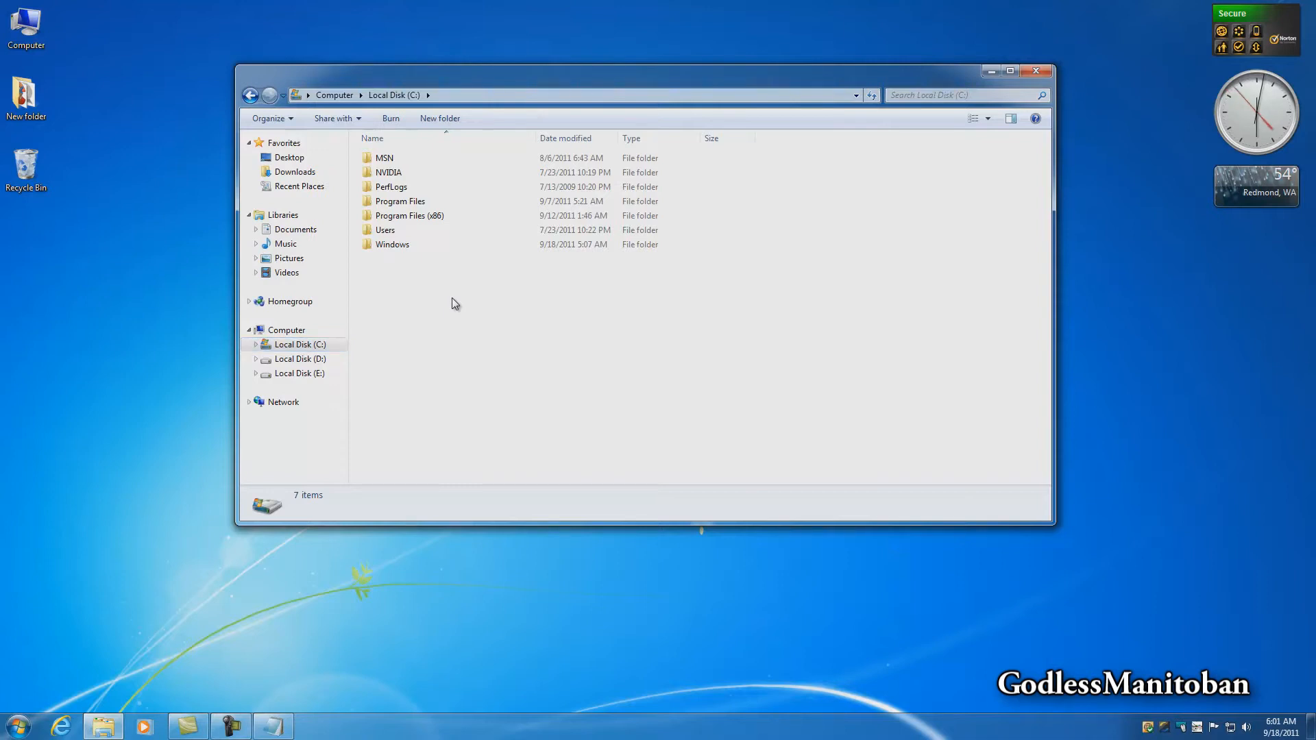
Create a new folder on C: named GodMode.{ED7BA470-8E54-465E-825C-99712043E01C}
{"action": "right_click", "coordinate": [453, 303]}
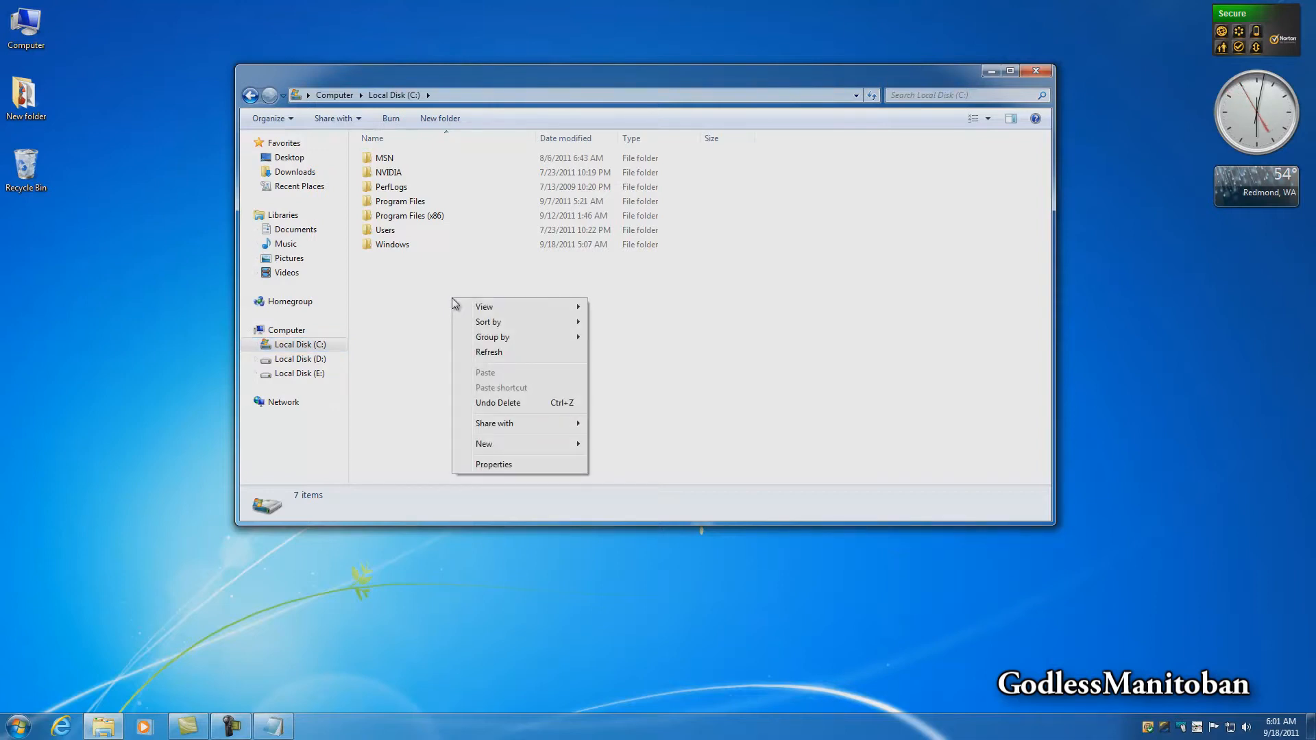
{"action": "mouse_move", "coordinate": [484, 443]}
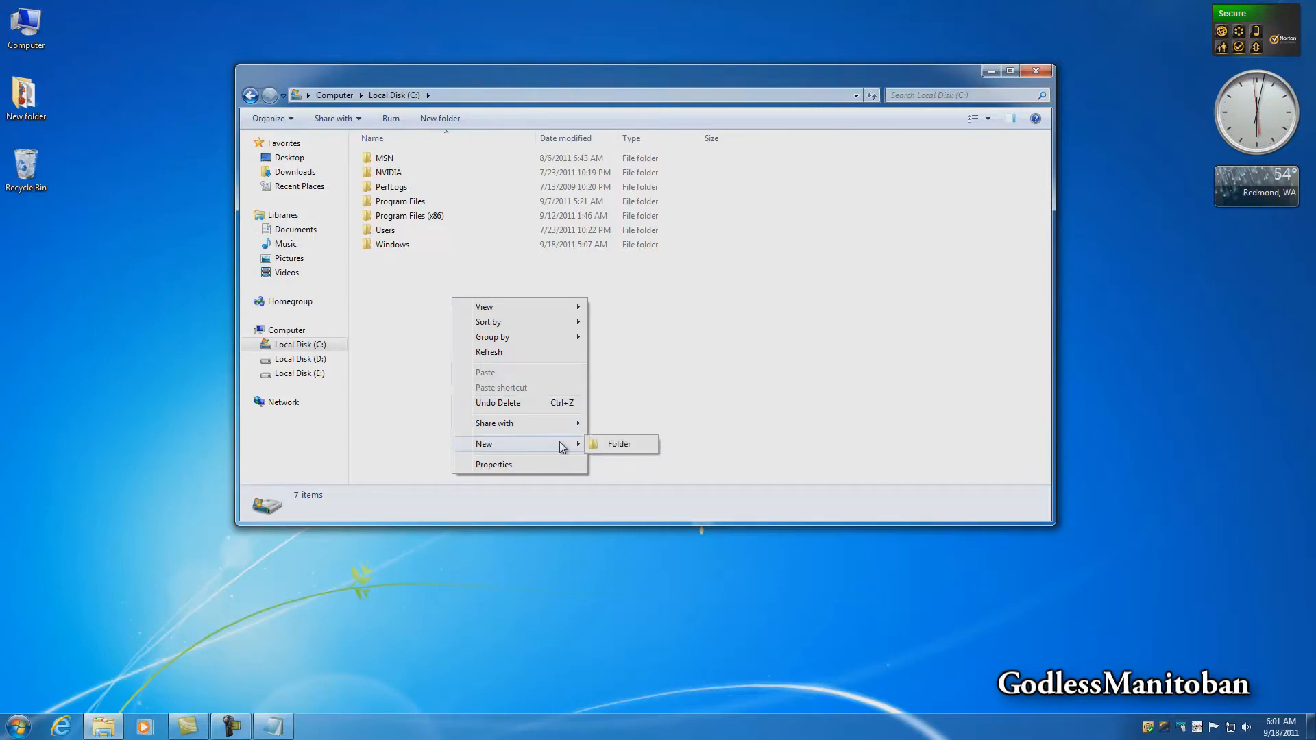
{"action": "mouse_move", "coordinate": [618, 443]}
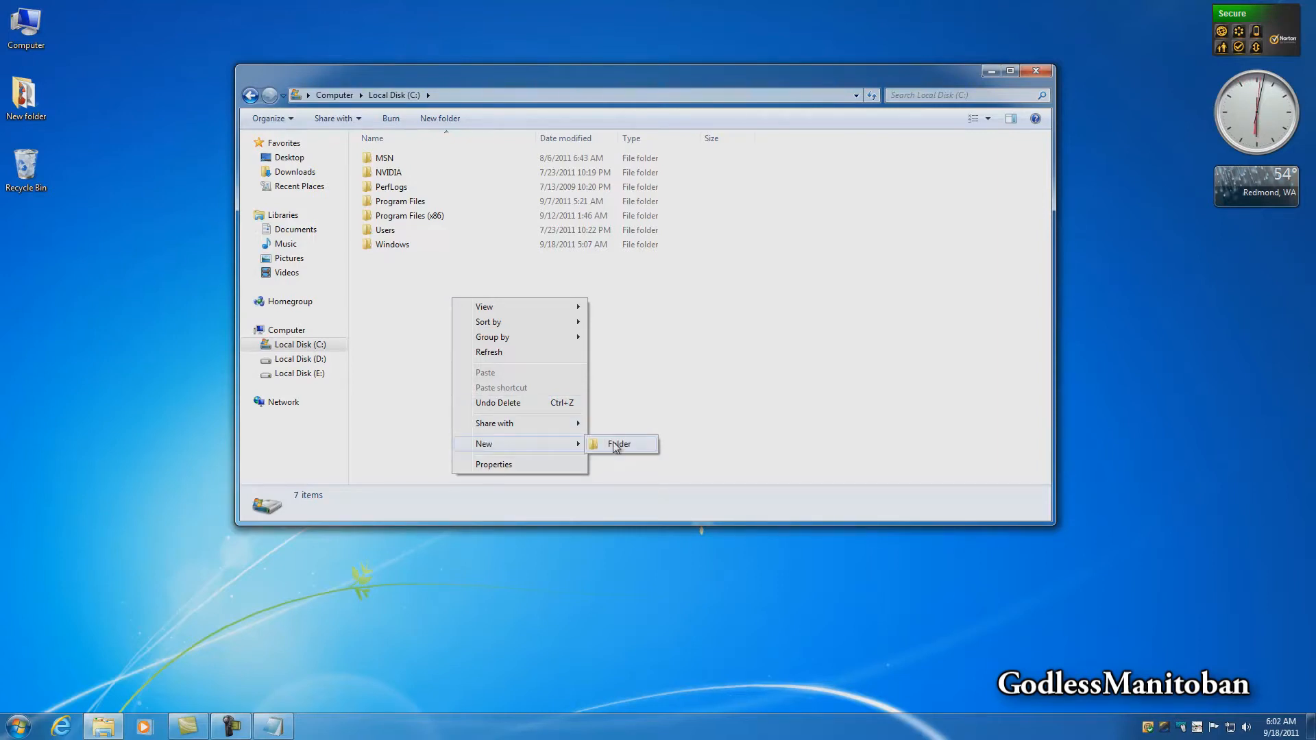
{"action": "left_click", "coordinate": [620, 444]}
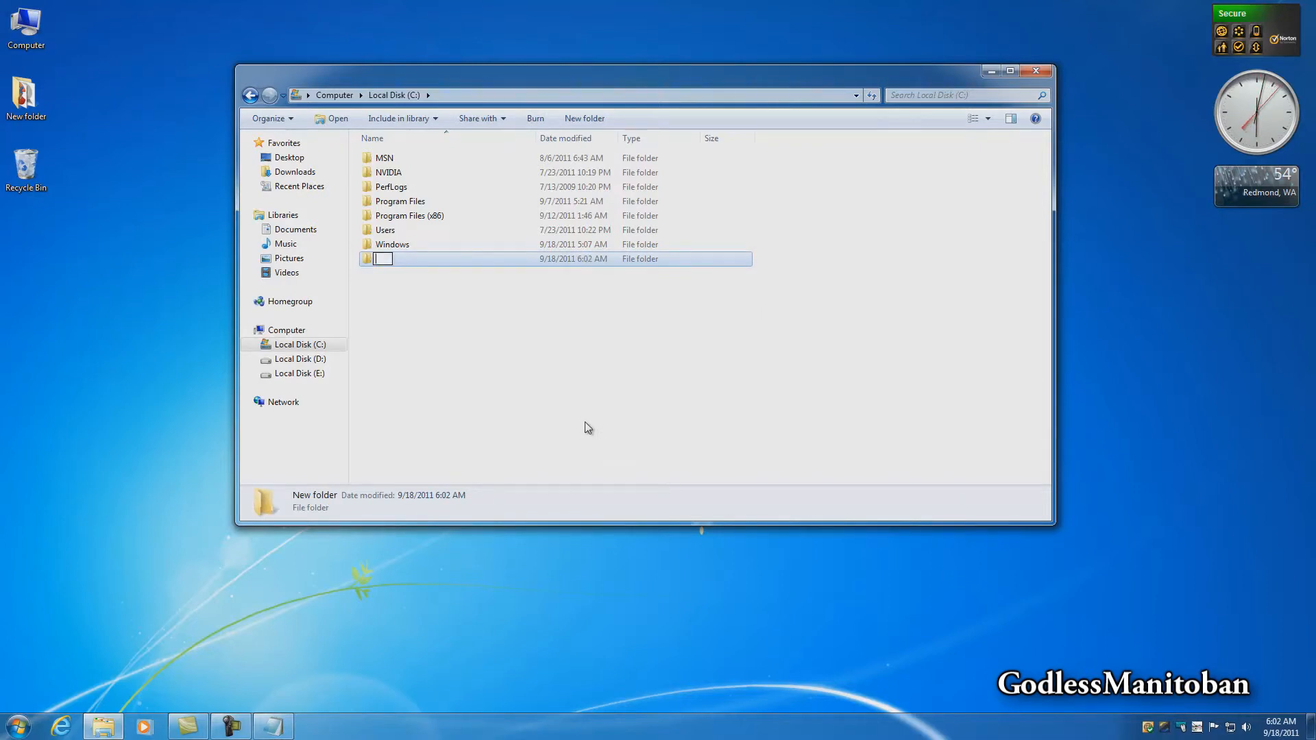
{"action": "type", "text": "GodMode.{ED7BA470-8E54-465E-825C-99712043E01C}"}
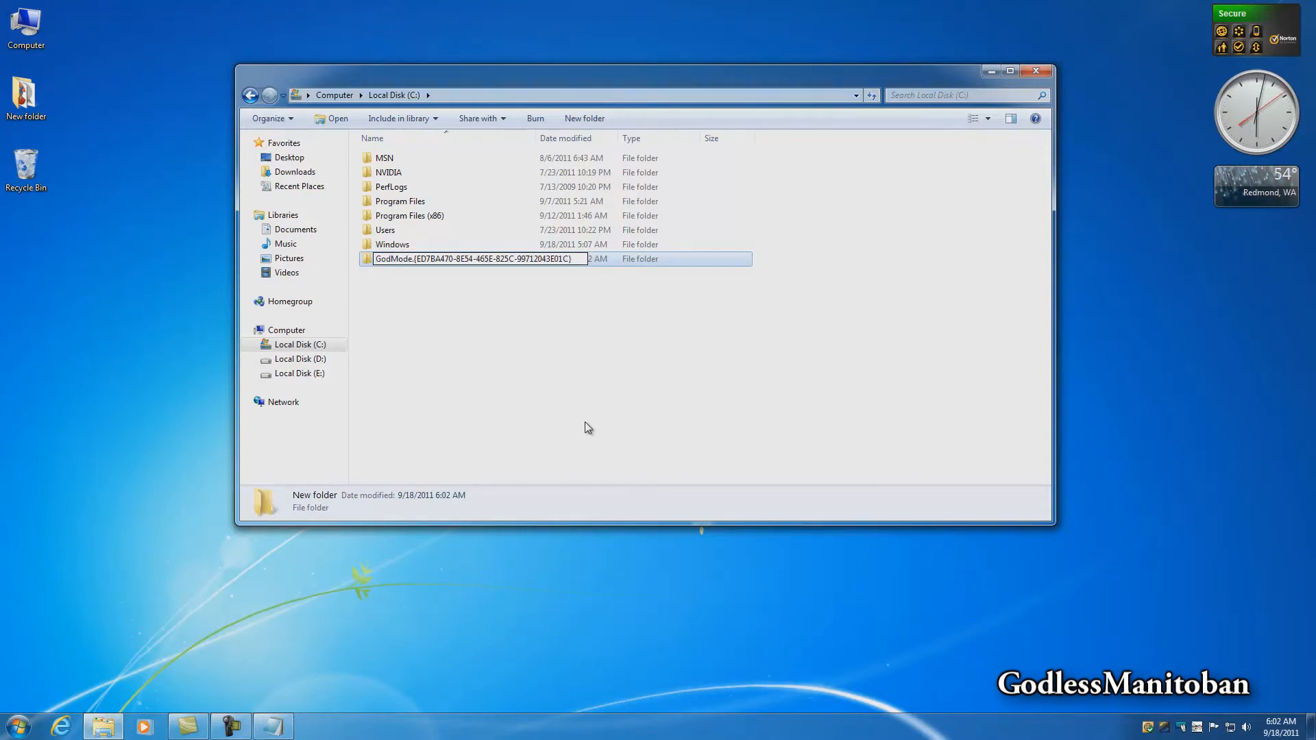
{"action": "mouse_move", "coordinate": [590, 416]}
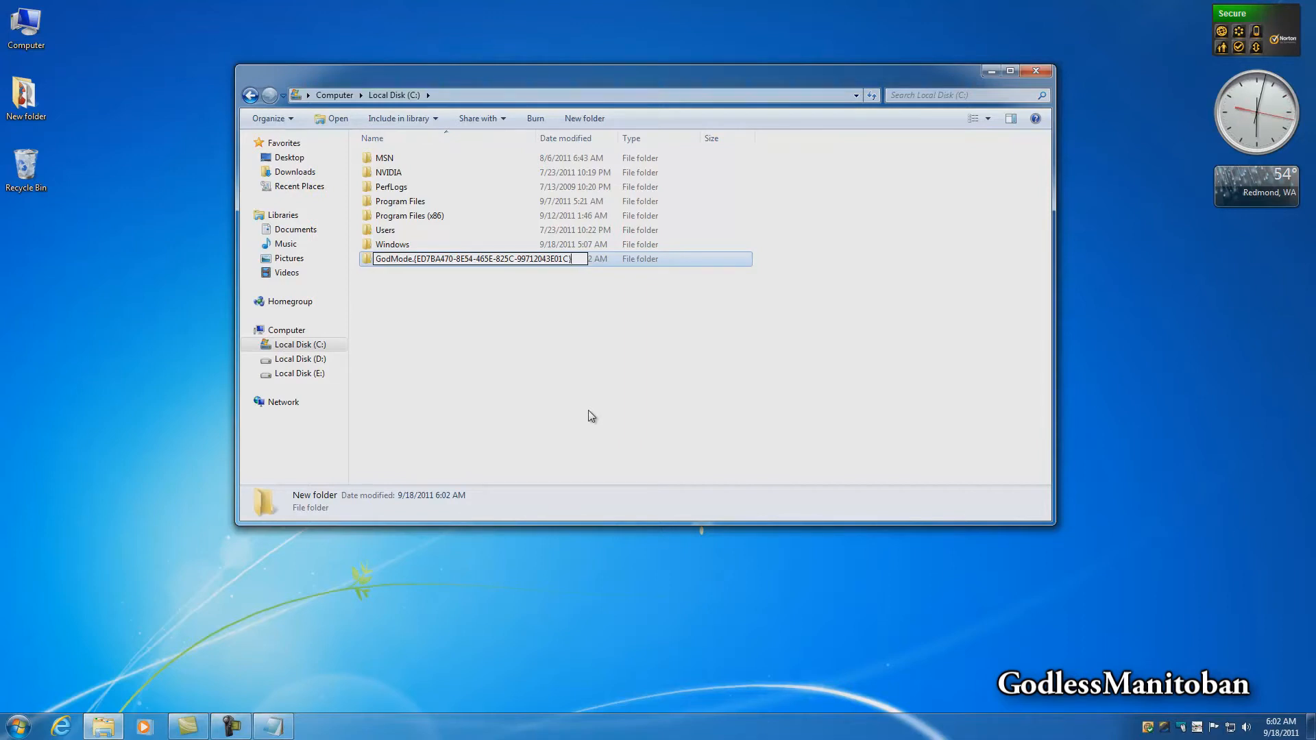
Commit the GodMode folder name so it takes on its control-panel icon
{"action": "key", "text": "Return"}
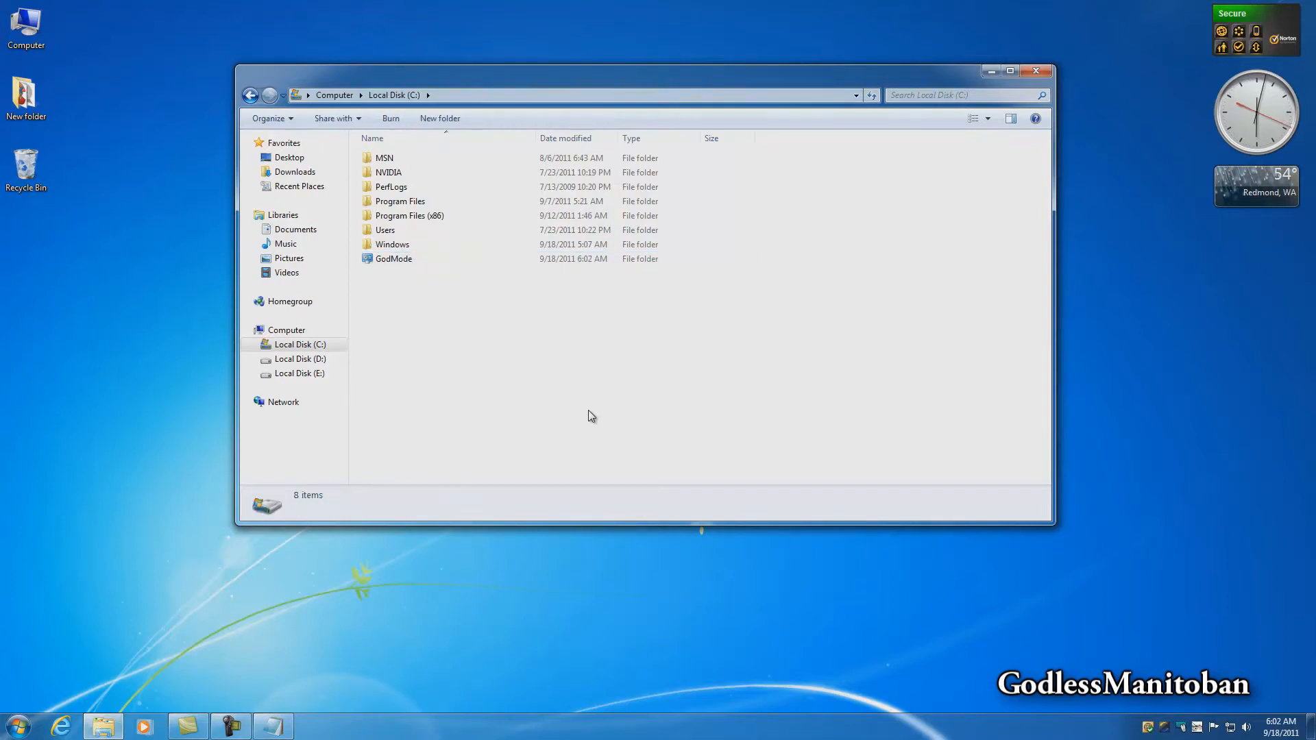
{"action": "mouse_move", "coordinate": [473, 339]}
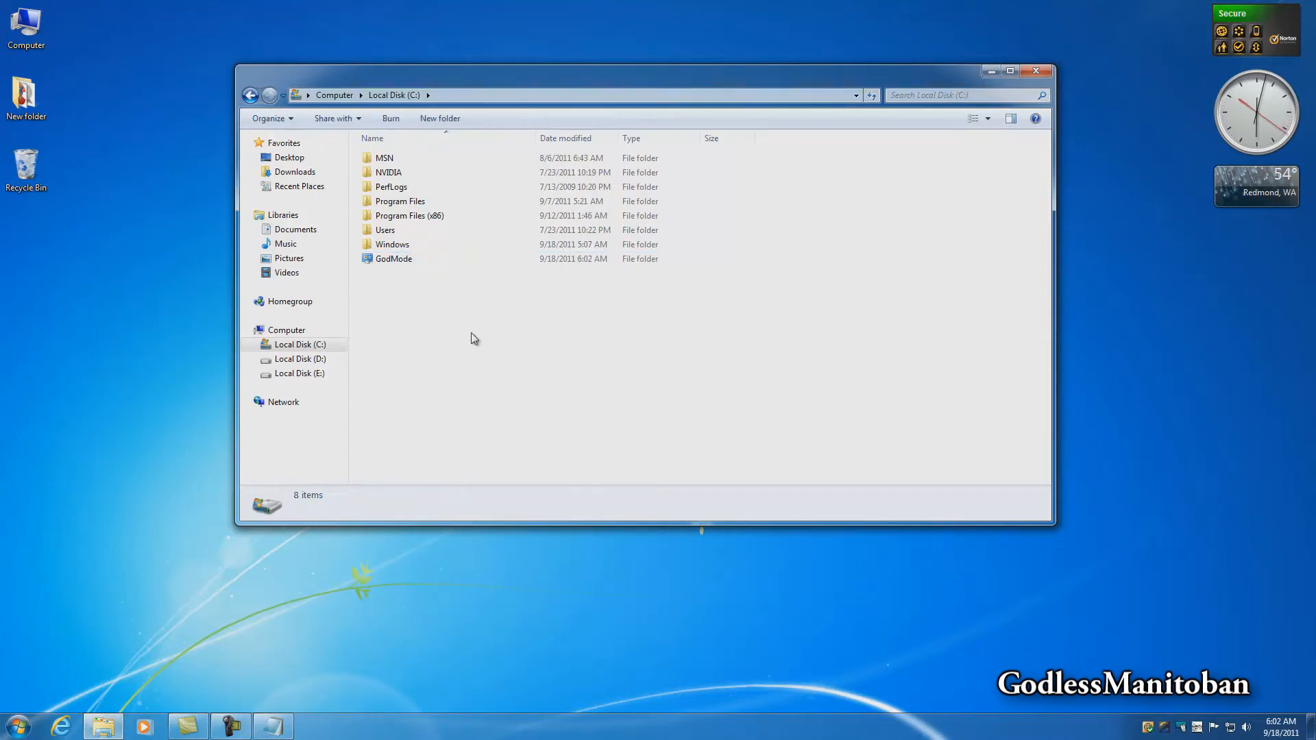
{"action": "mouse_move", "coordinate": [371, 287]}
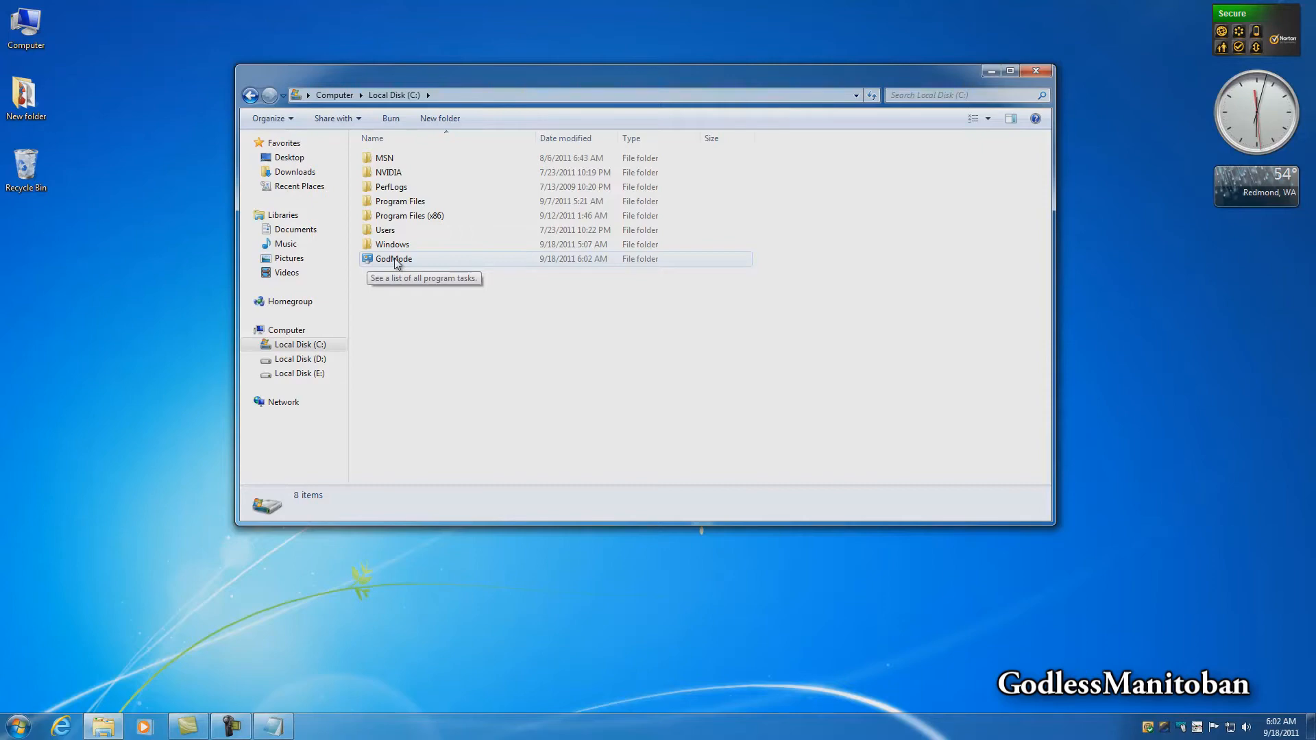
Enter the GodMode folder and maximize the window to show its 279 settings tasks
{"action": "double_click", "coordinate": [394, 259]}
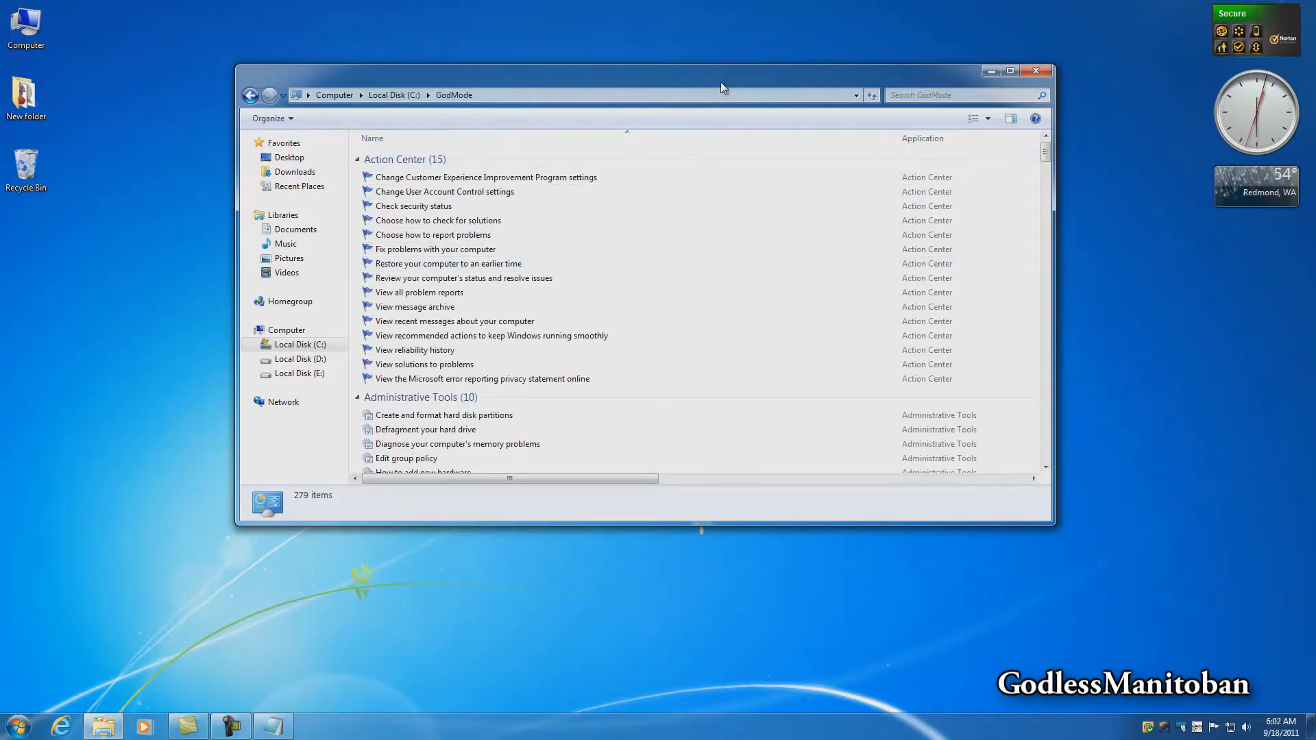
{"action": "left_click", "coordinate": [1009, 70]}
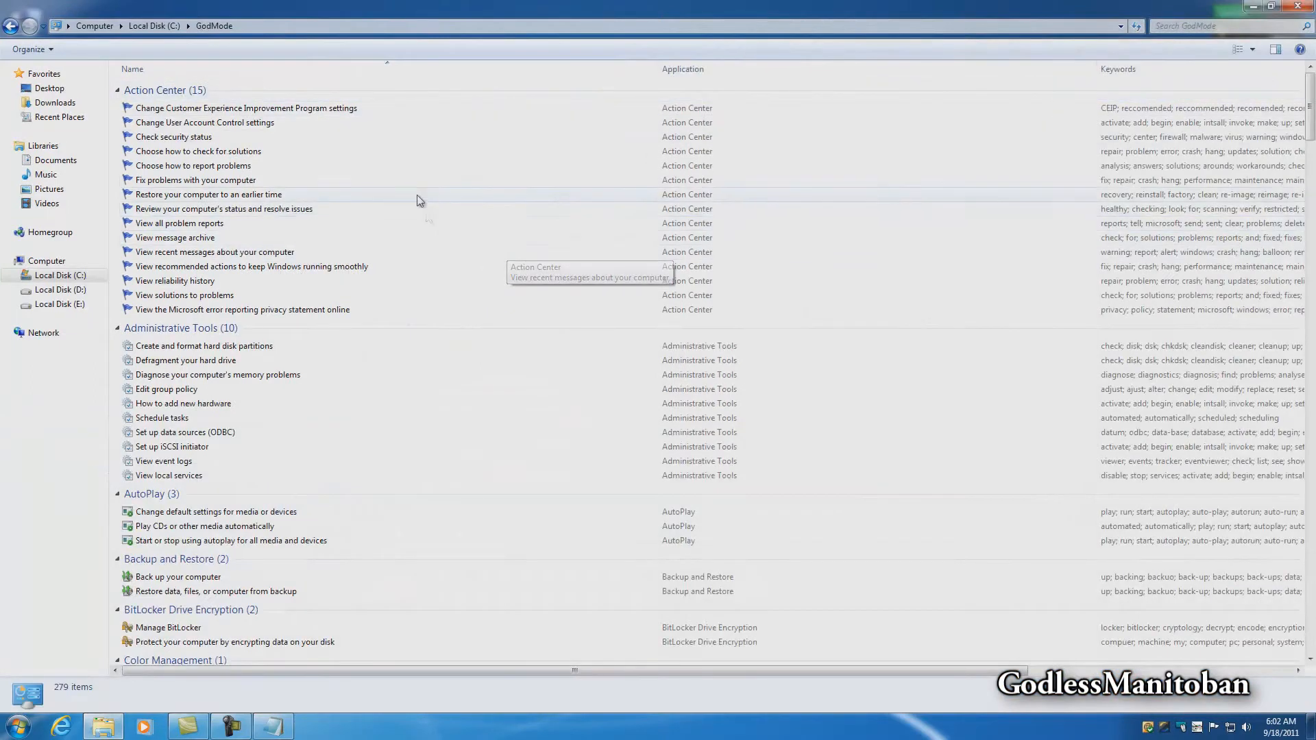
{"action": "mouse_move", "coordinate": [338, 131]}
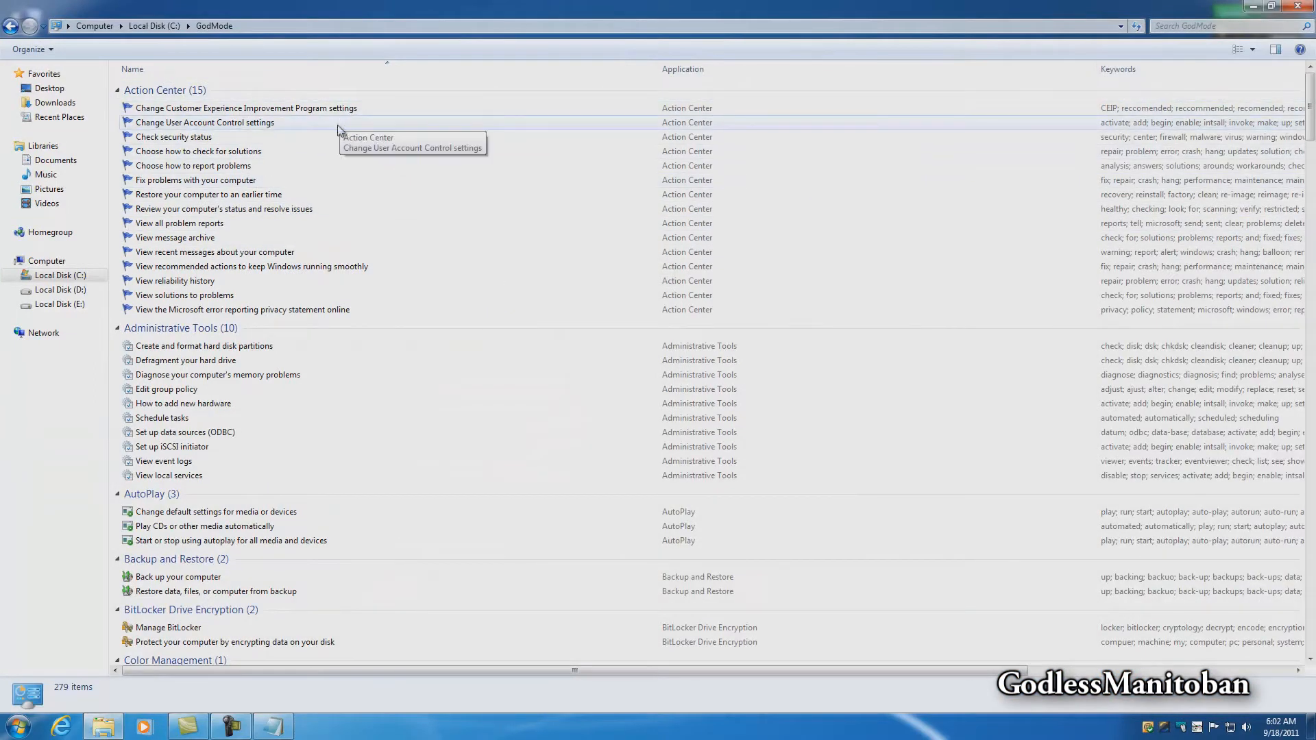
{"action": "mouse_move", "coordinate": [1142, 151]}
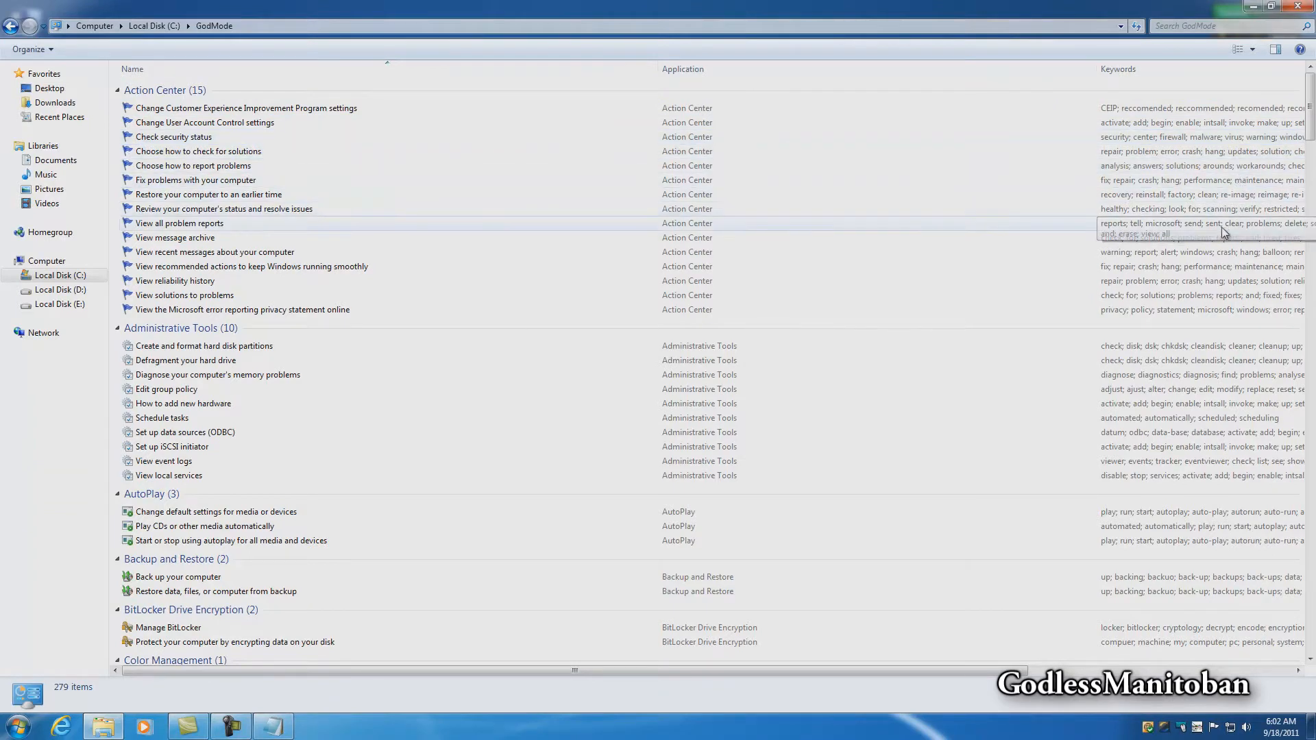
{"action": "mouse_move", "coordinate": [443, 95]}
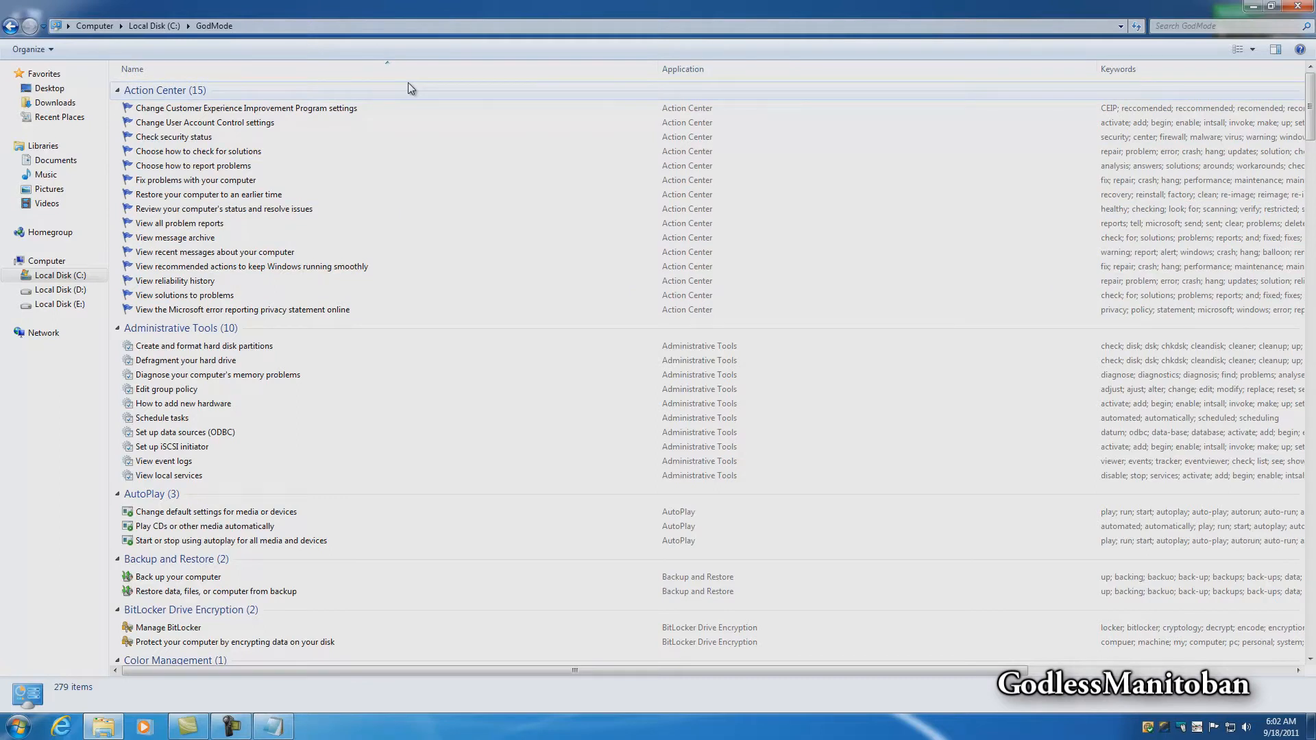
{"action": "mouse_move", "coordinate": [278, 100]}
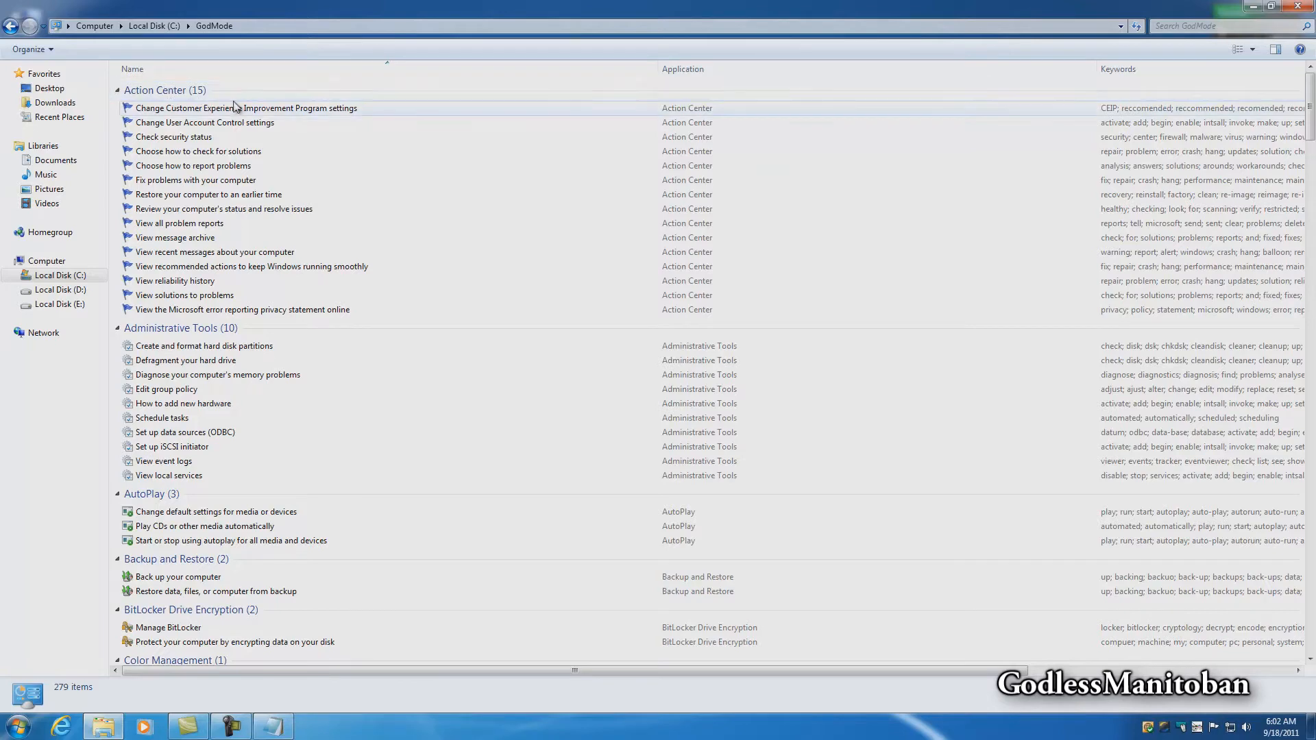
{"action": "mouse_move", "coordinate": [1300, 198]}
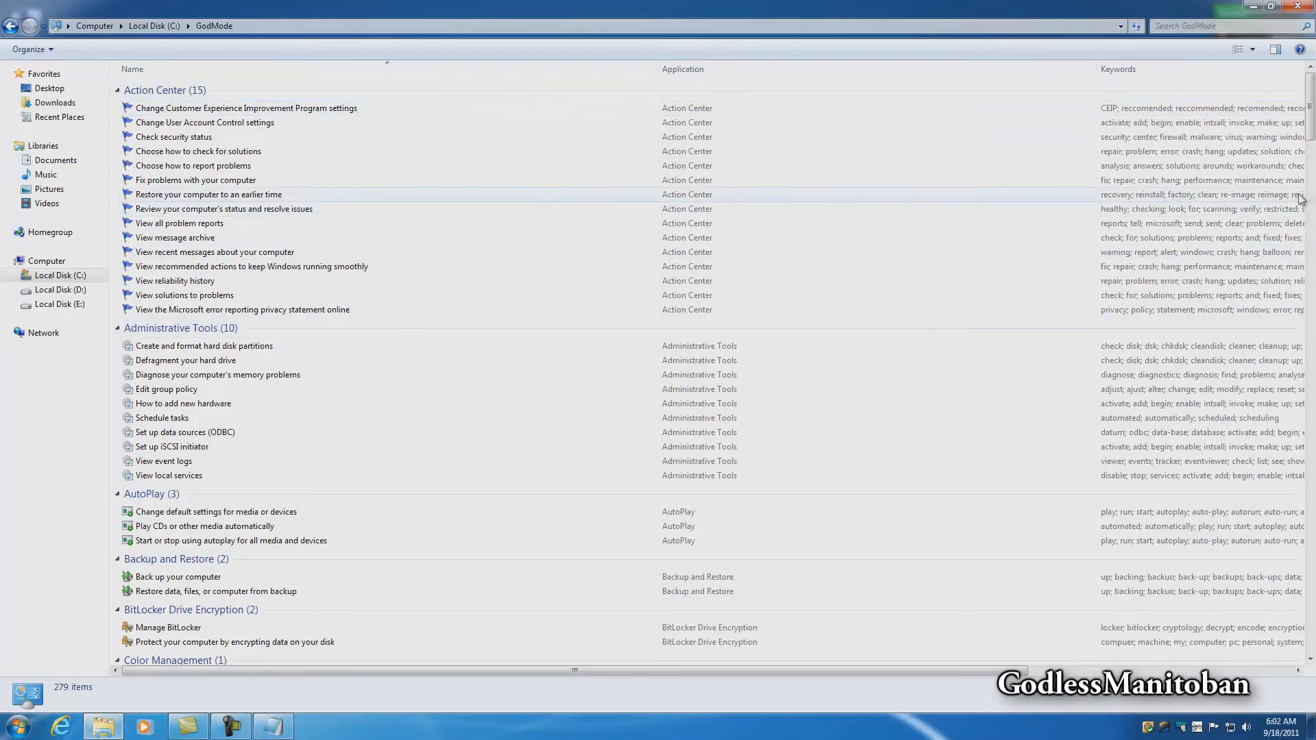
Scroll through the GodMode settings from Ease of Access past User Accounts to Windows Firewall
{"action": "scroll", "scroll_direction": "down", "scroll_amount": 3}
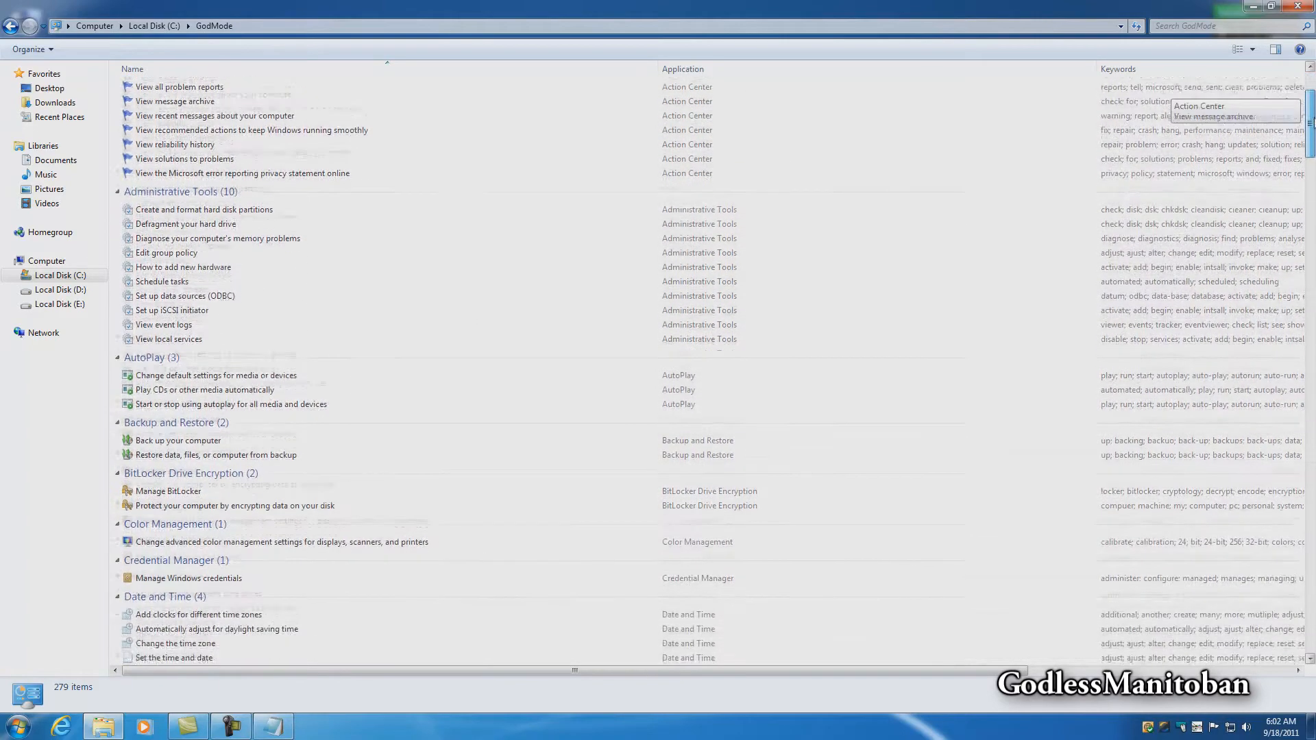
{"action": "scroll", "scroll_direction": "down", "scroll_amount": 3}
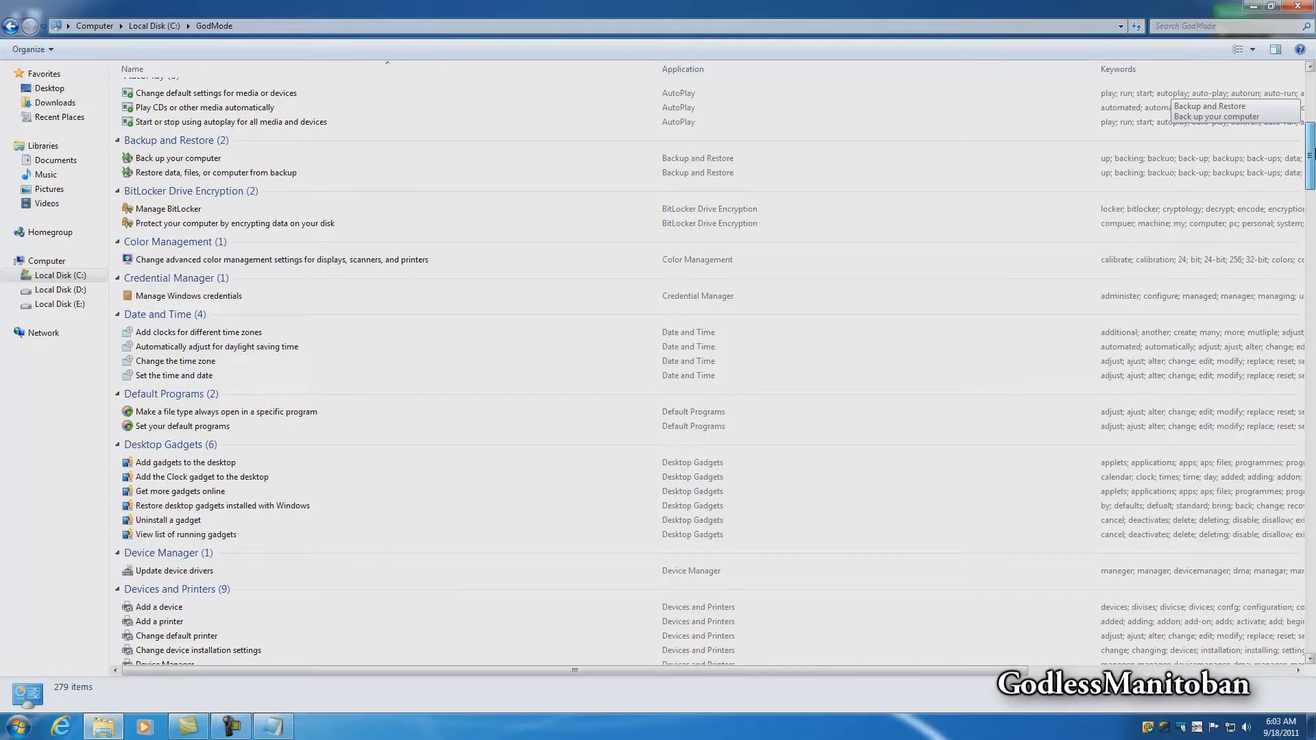
{"action": "scroll", "scroll_direction": "down", "scroll_amount": 3}
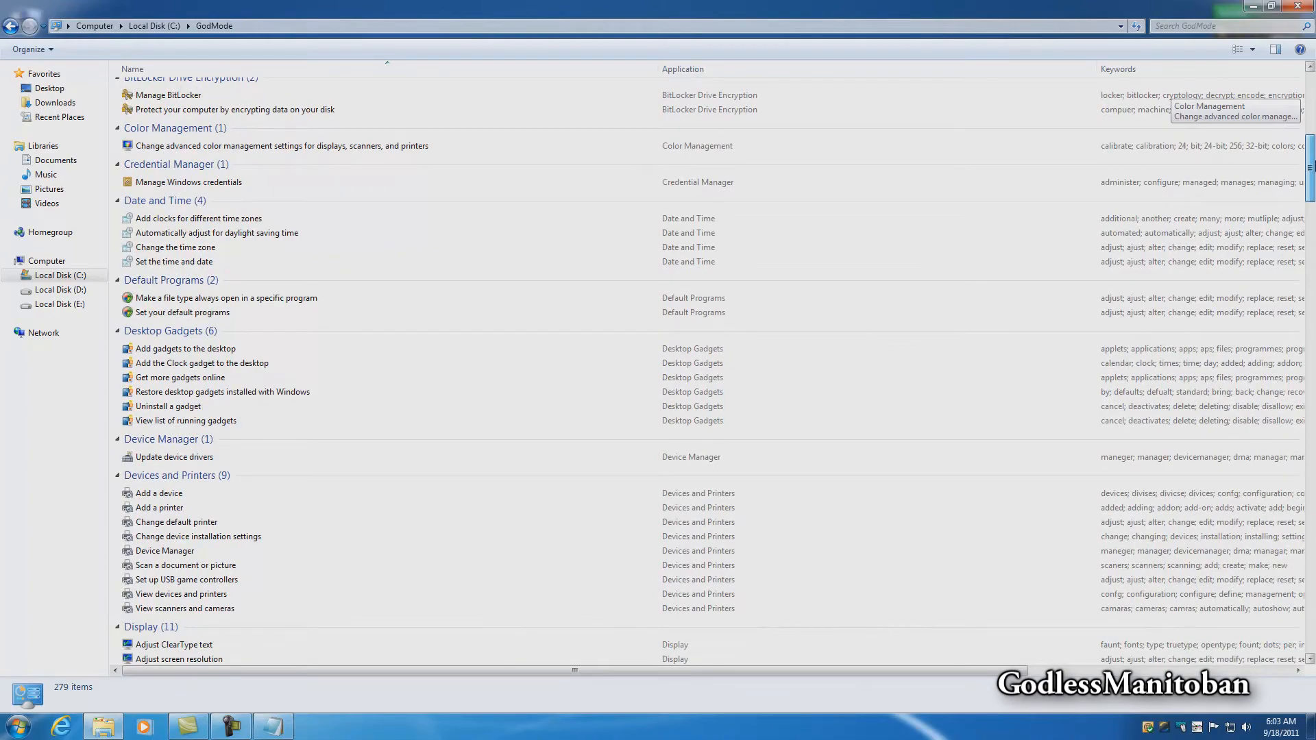
{"action": "scroll", "scroll_direction": "down", "scroll_amount": 3}
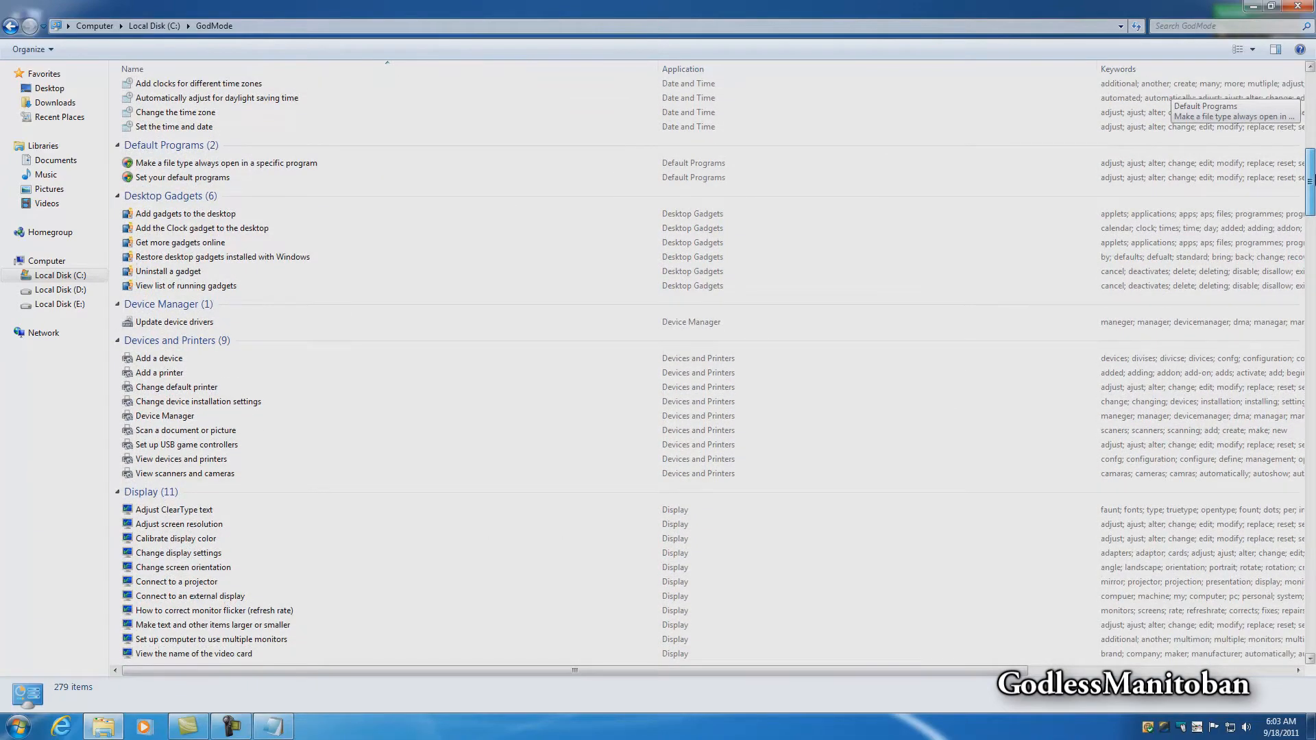
{"action": "scroll", "scroll_direction": "down", "scroll_amount": 3}
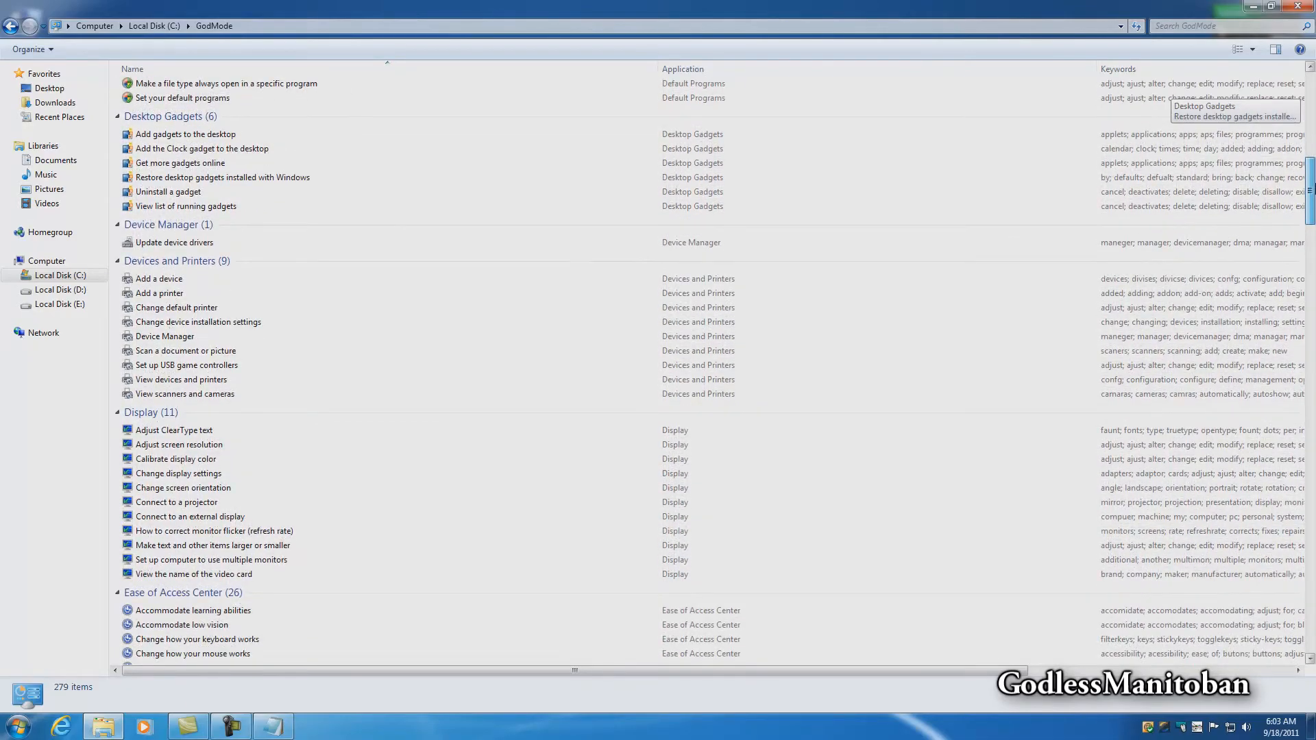
{"action": "scroll", "scroll_direction": "down", "scroll_amount": 3}
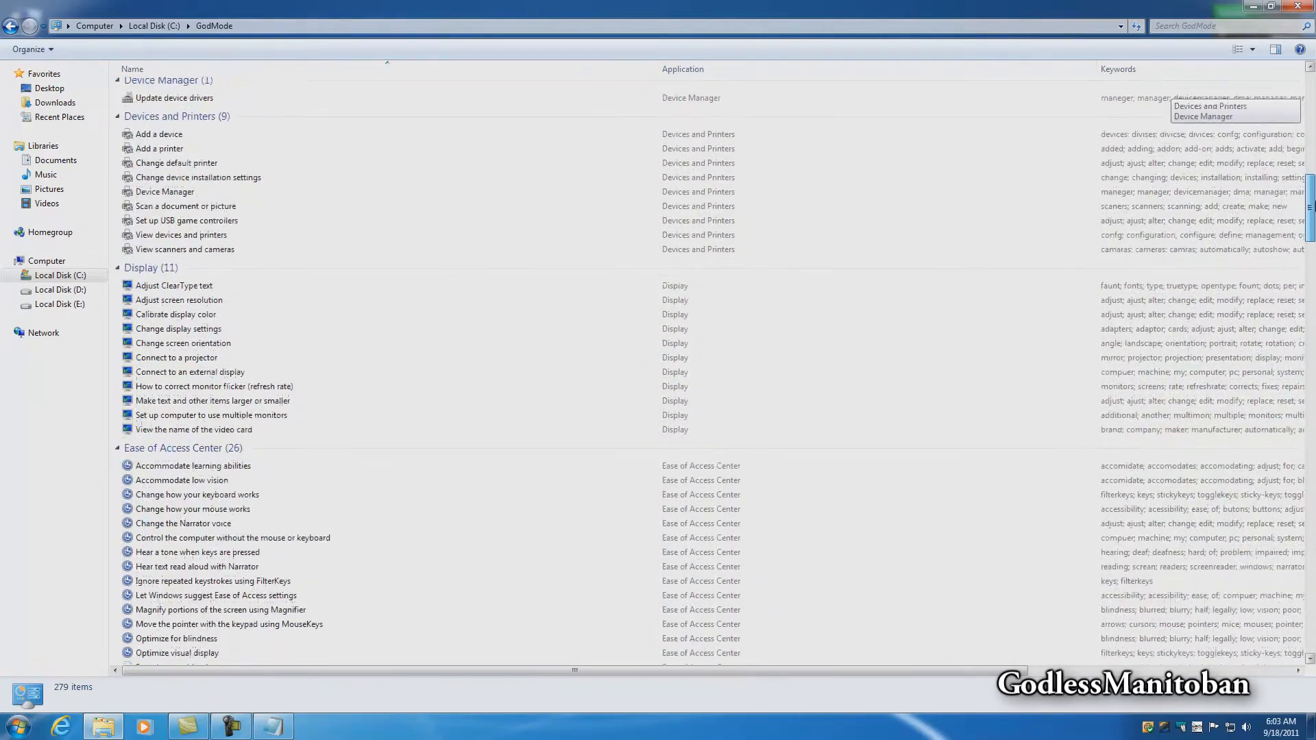
{"action": "scroll", "scroll_direction": "down", "scroll_amount": 3}
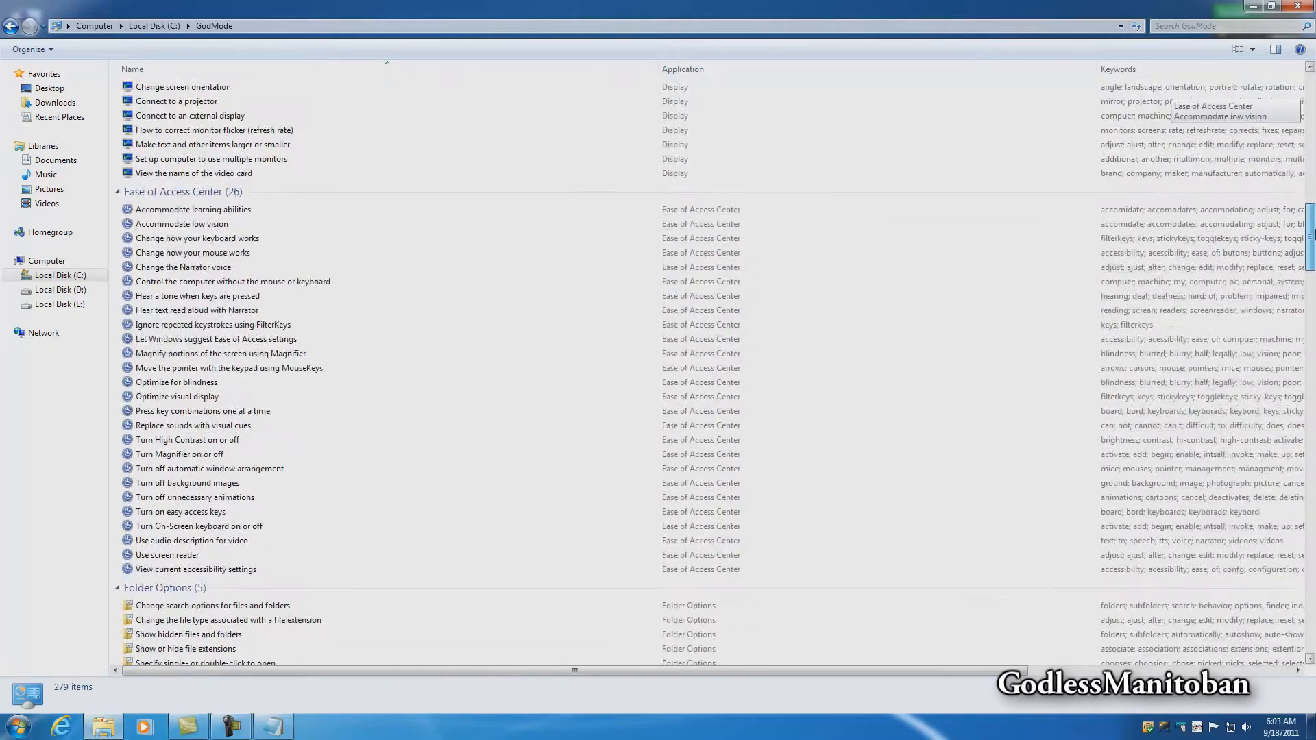
{"action": "scroll", "scroll_direction": "down", "scroll_amount": 3}
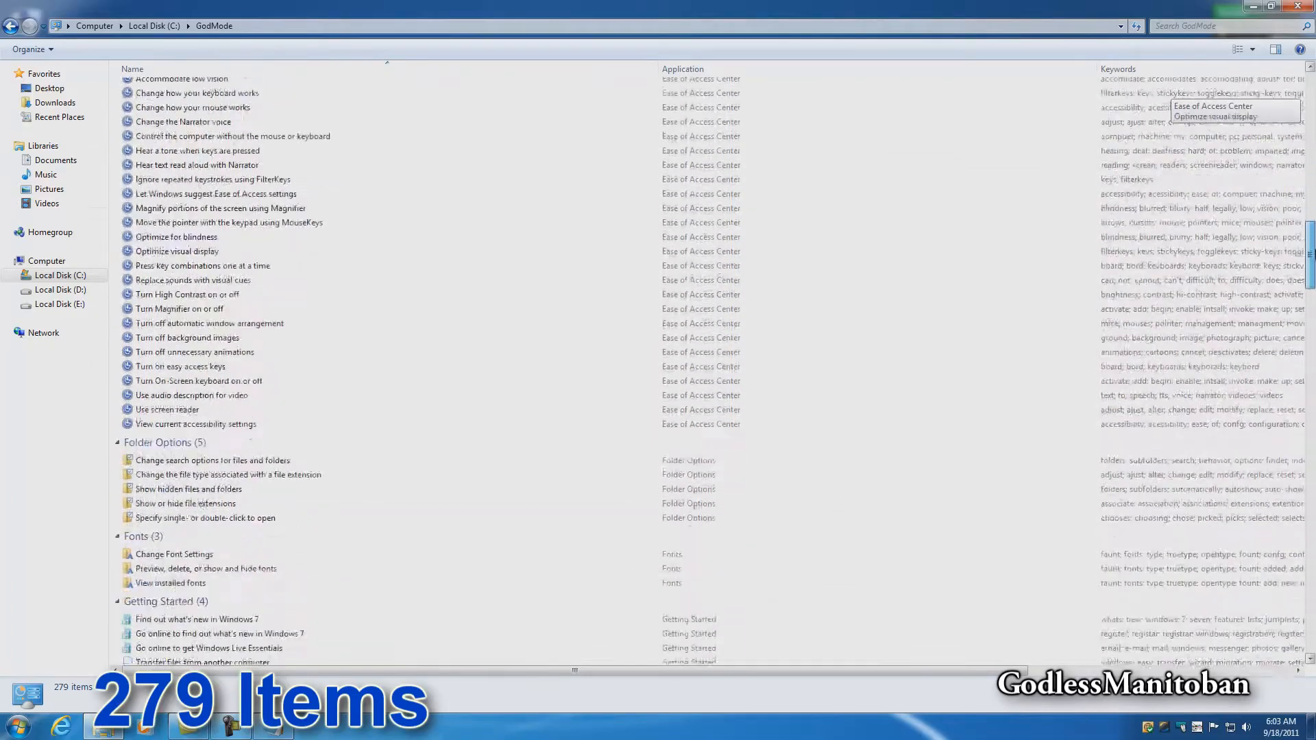
{"action": "scroll", "scroll_direction": "down", "scroll_amount": 3}
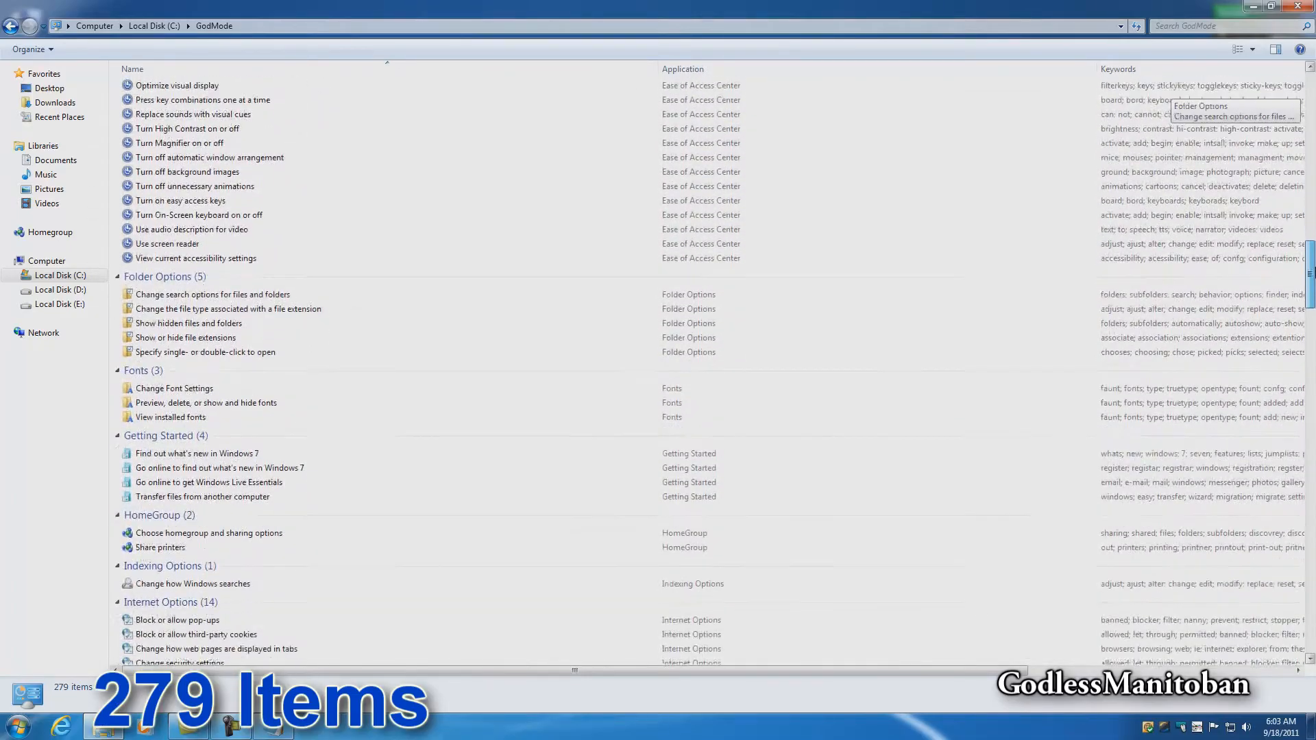
{"action": "scroll", "scroll_direction": "down", "scroll_amount": 3}
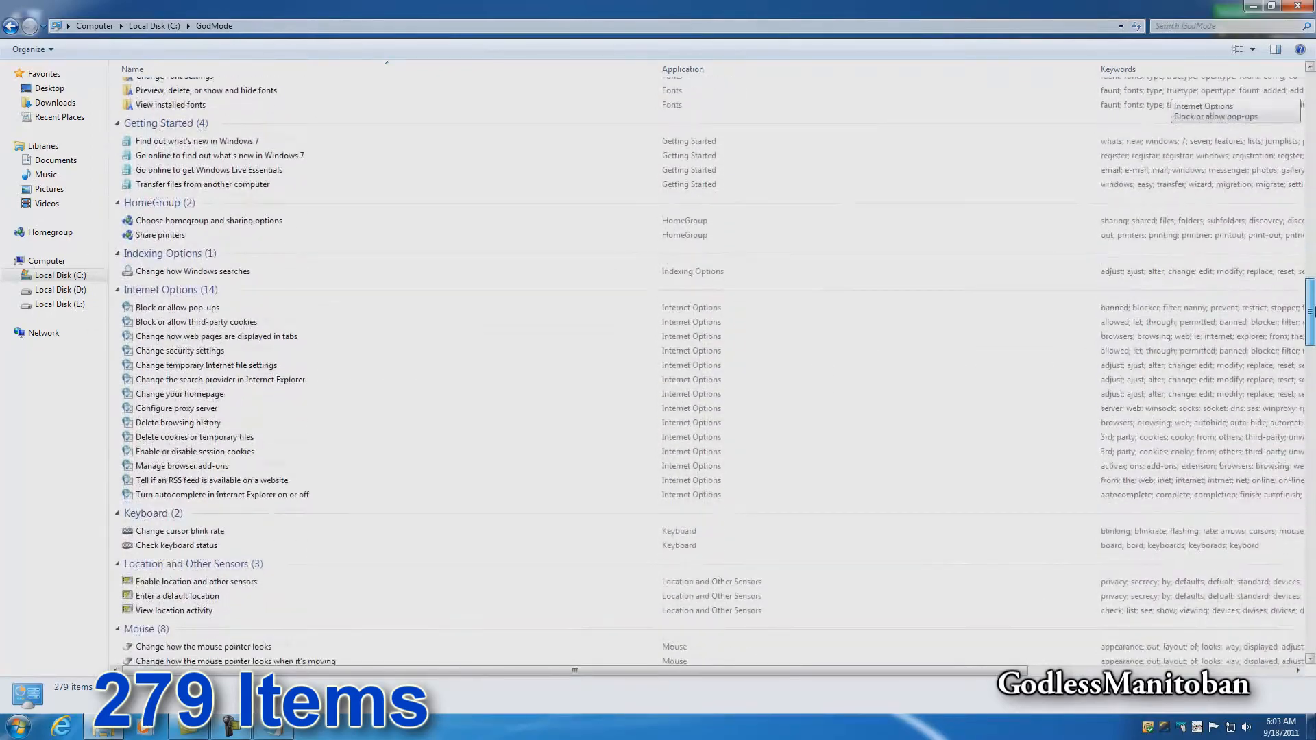
{"action": "scroll", "scroll_direction": "down", "scroll_amount": 3}
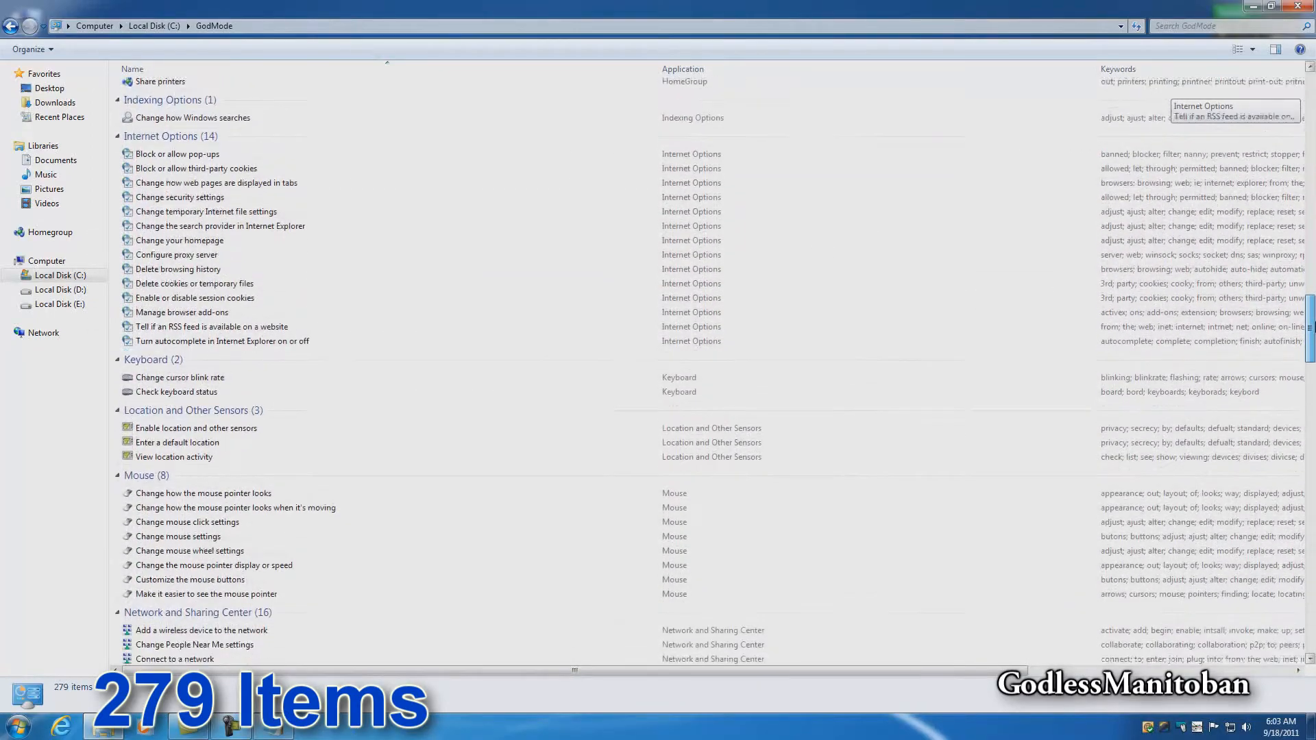
{"action": "scroll", "scroll_direction": "down", "scroll_amount": 3}
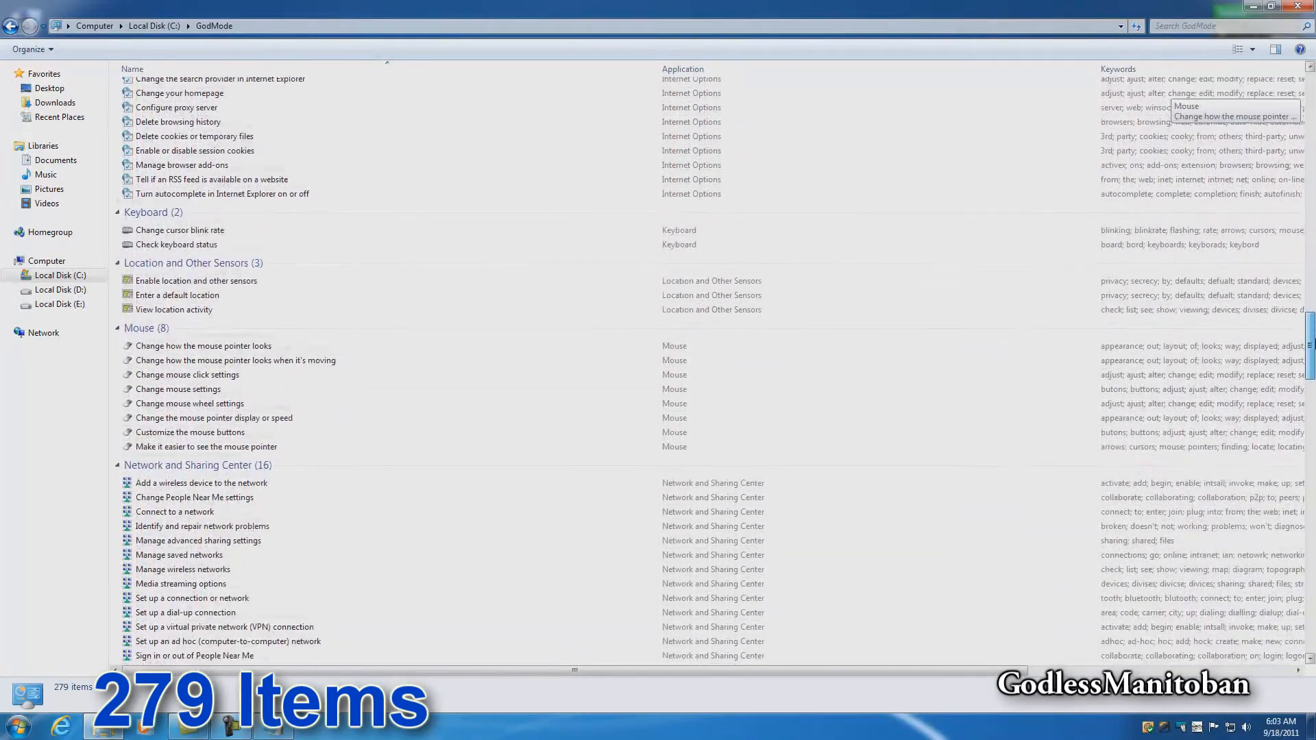
{"action": "scroll", "scroll_direction": "down", "scroll_amount": 3}
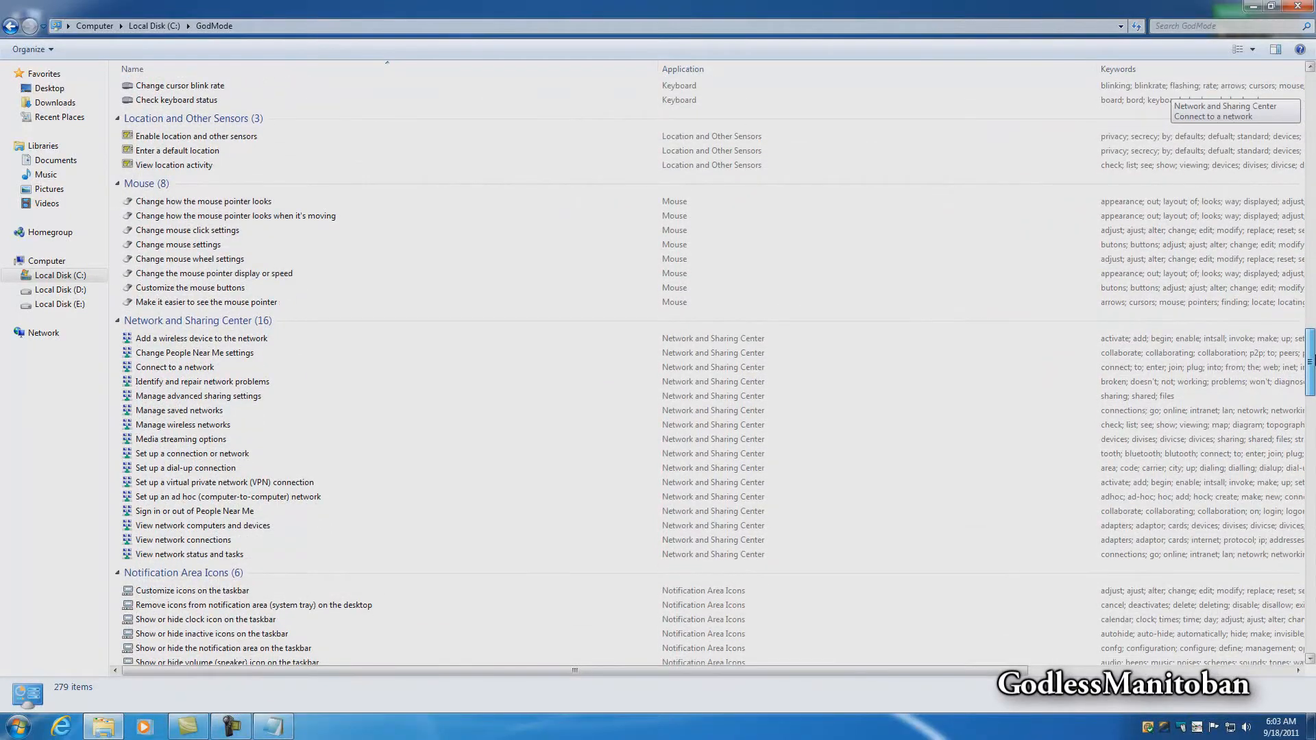
{"action": "scroll", "scroll_direction": "down", "scroll_amount": 3}
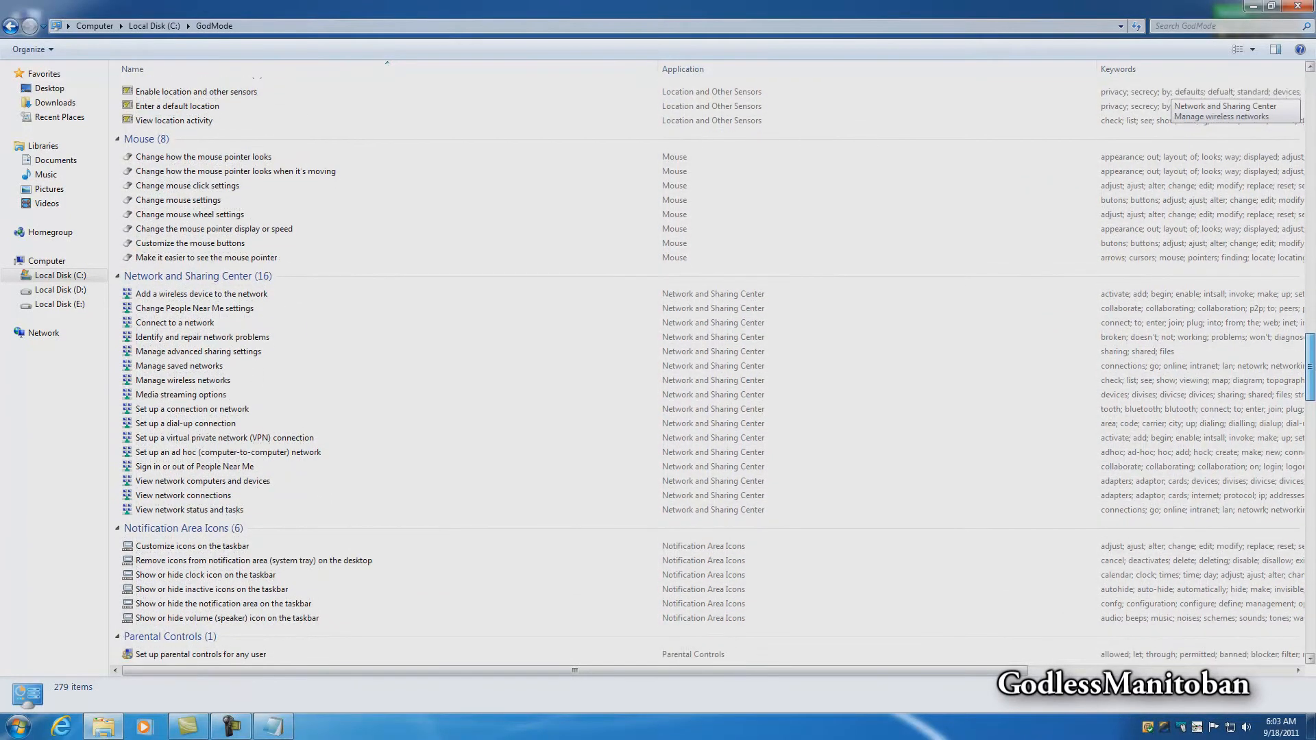
{"action": "scroll", "scroll_direction": "down", "scroll_amount": 3}
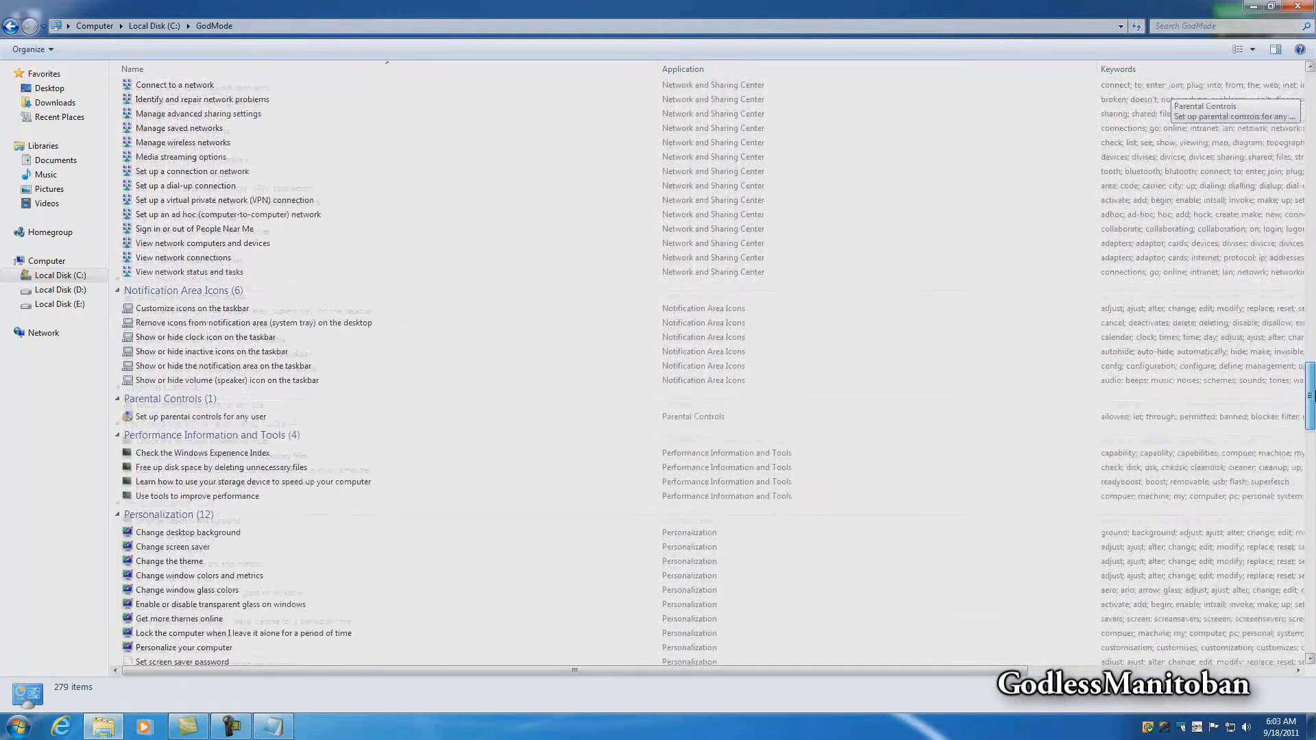
{"action": "scroll", "scroll_direction": "down", "scroll_amount": 3}
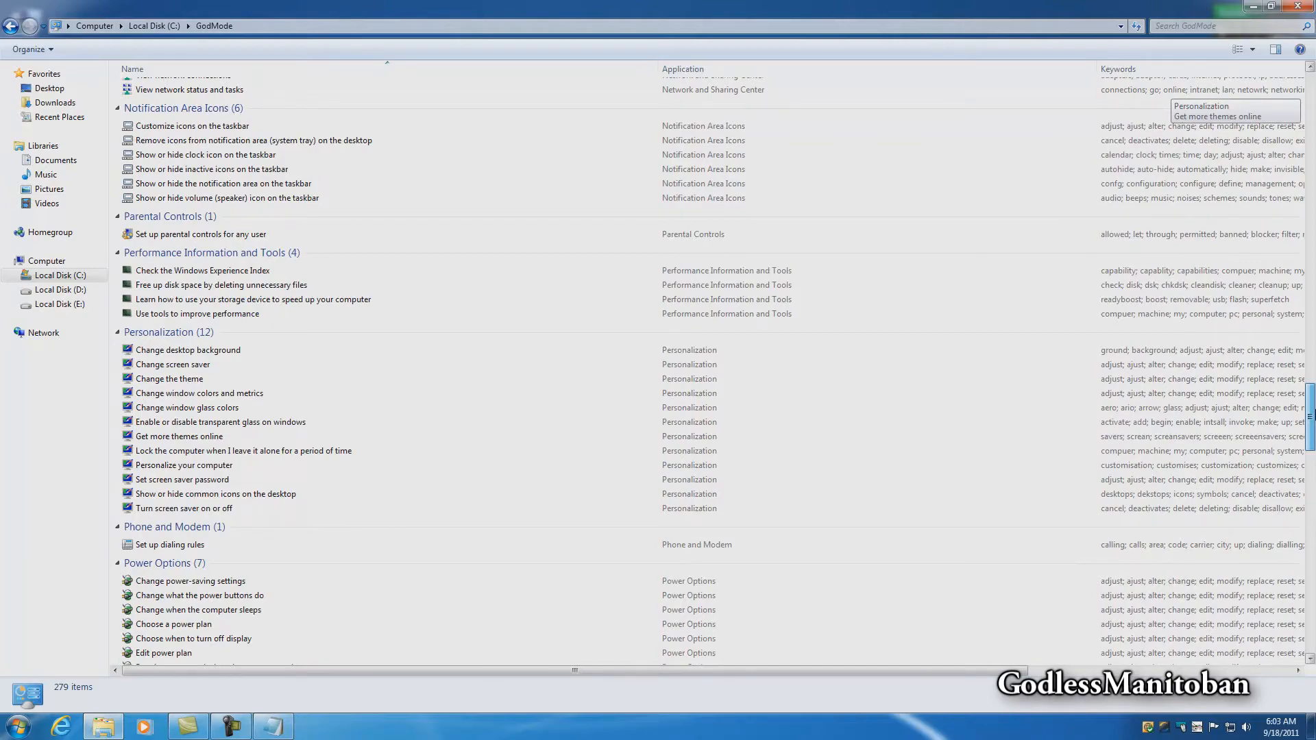
{"action": "scroll", "scroll_direction": "up", "scroll_amount": 3}
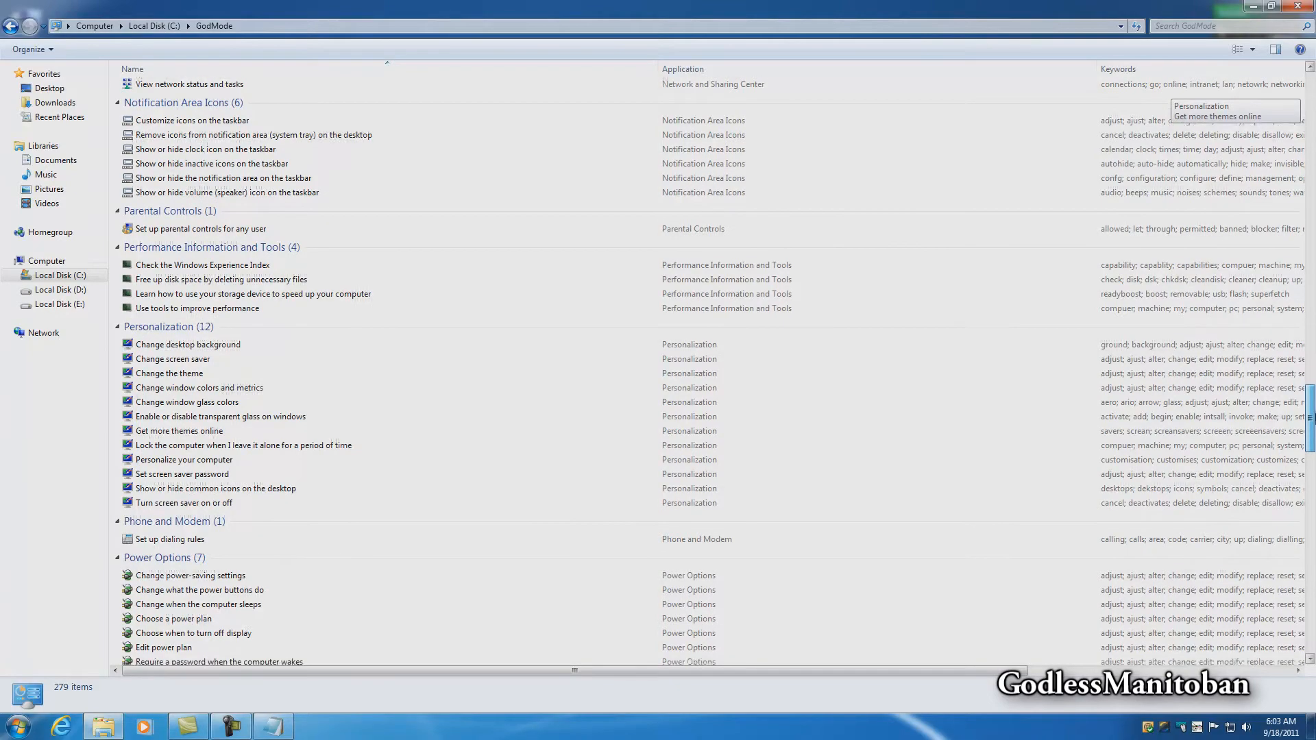
{"action": "scroll", "scroll_direction": "down", "scroll_amount": 3}
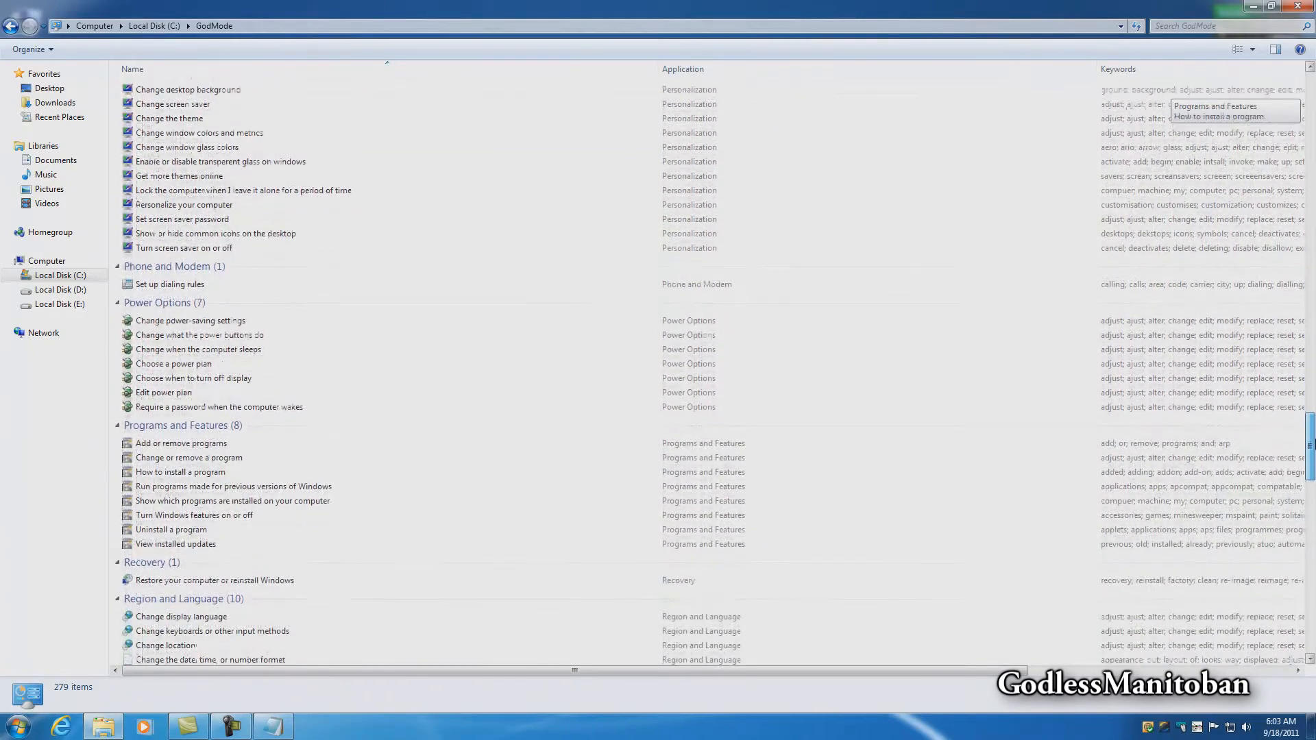
{"action": "scroll", "scroll_direction": "down", "scroll_amount": 3}
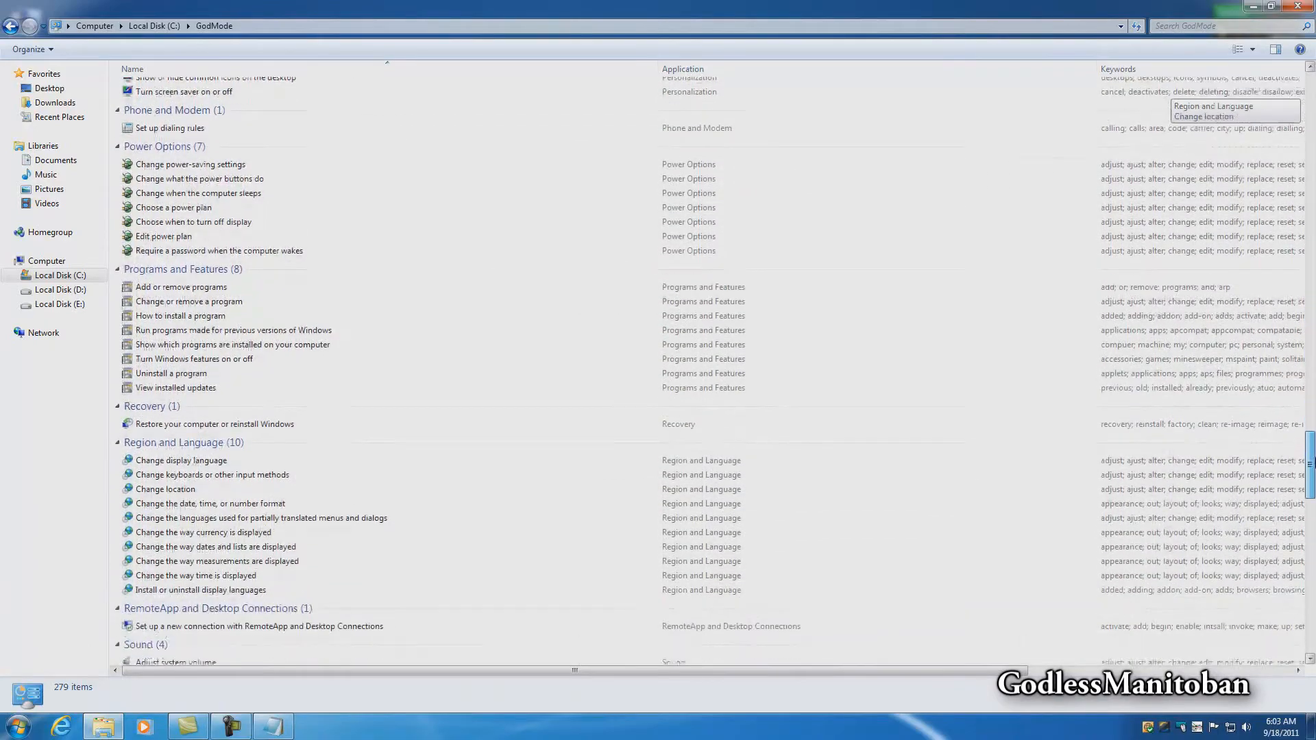
{"action": "scroll", "scroll_direction": "down", "scroll_amount": 3}
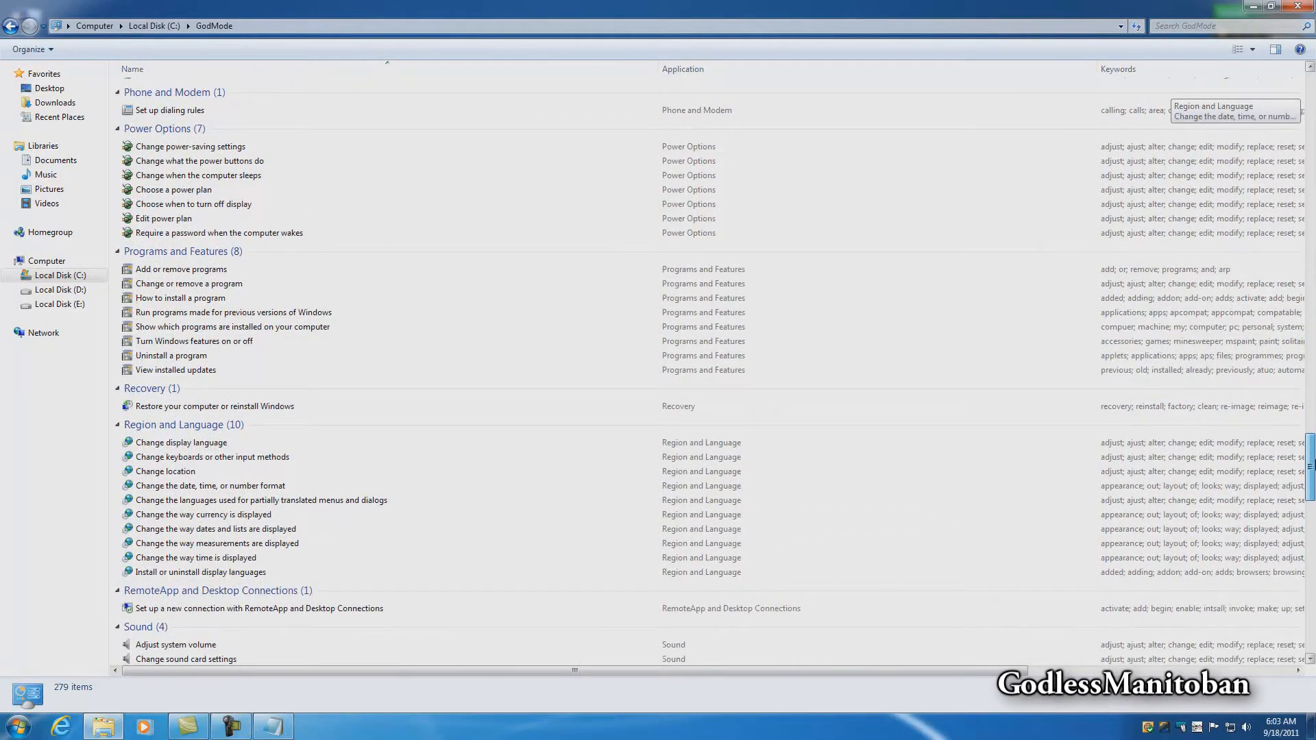
{"action": "scroll", "scroll_direction": "down", "scroll_amount": 3}
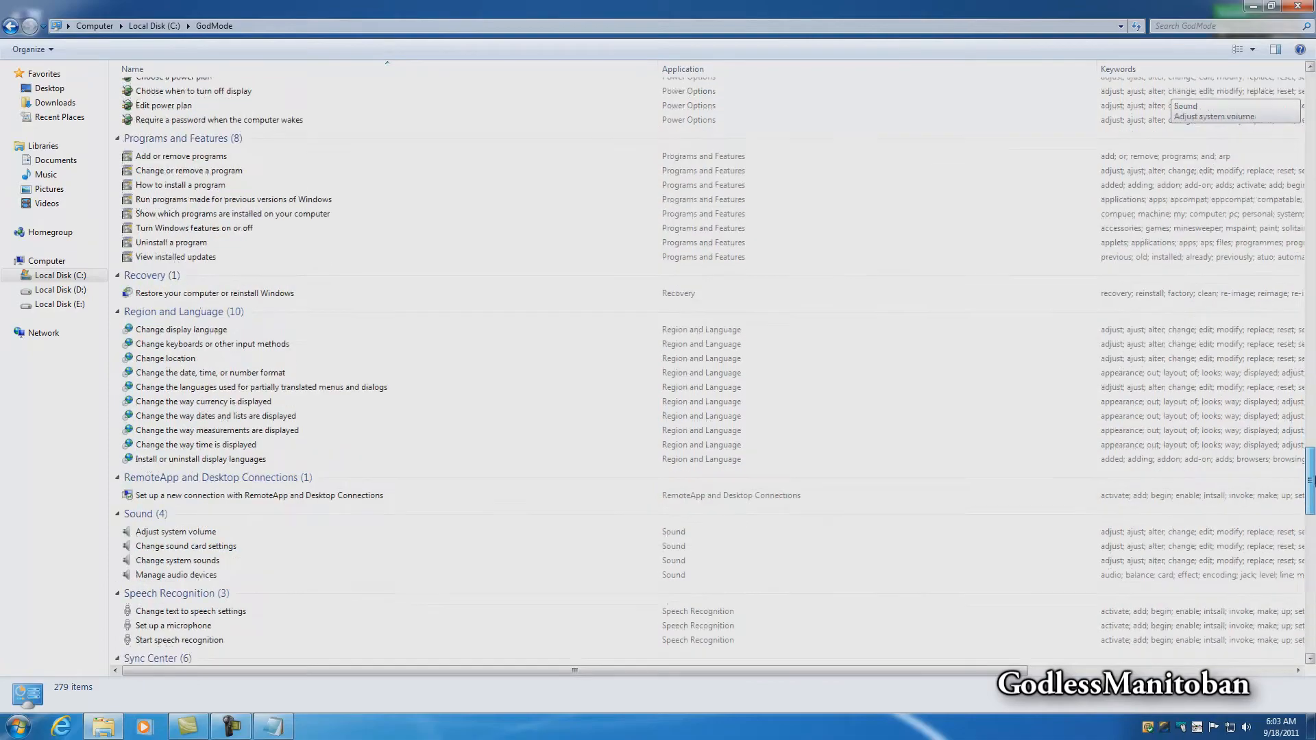
{"action": "scroll", "scroll_direction": "down", "scroll_amount": 3}
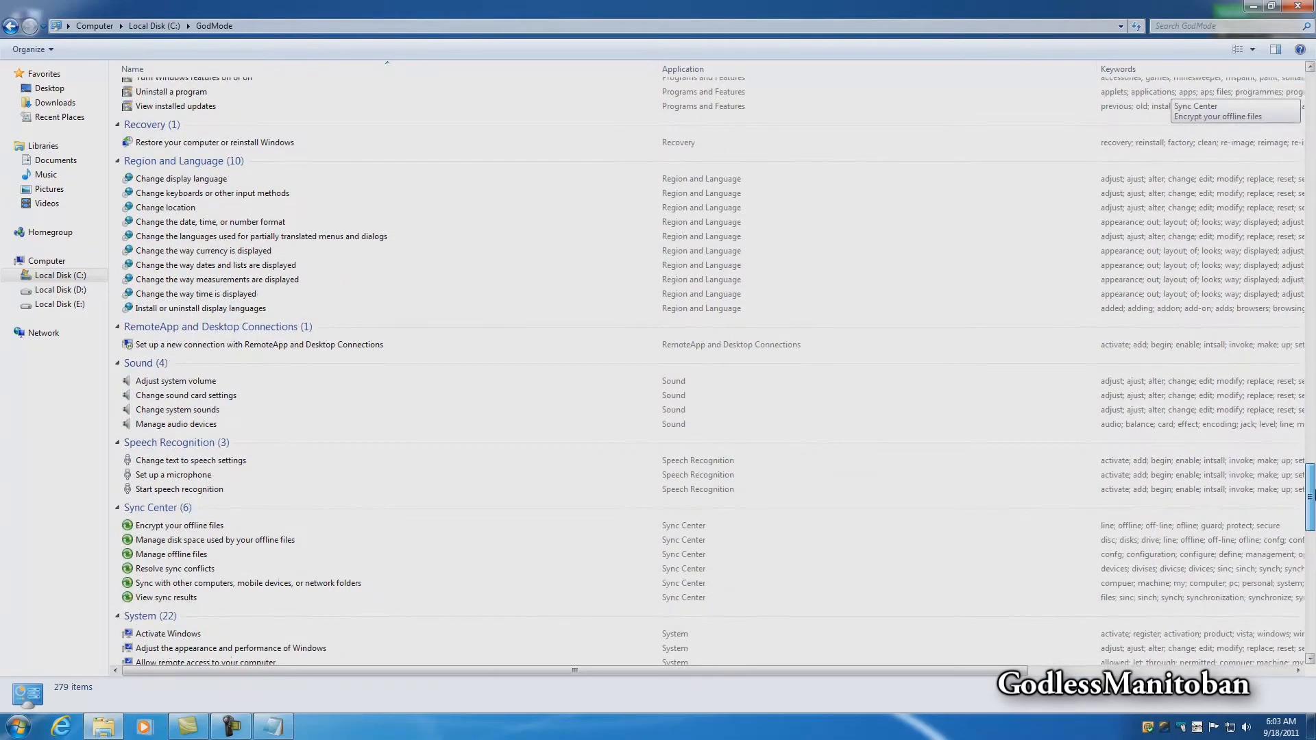
{"action": "scroll", "scroll_direction": "down", "scroll_amount": 3}
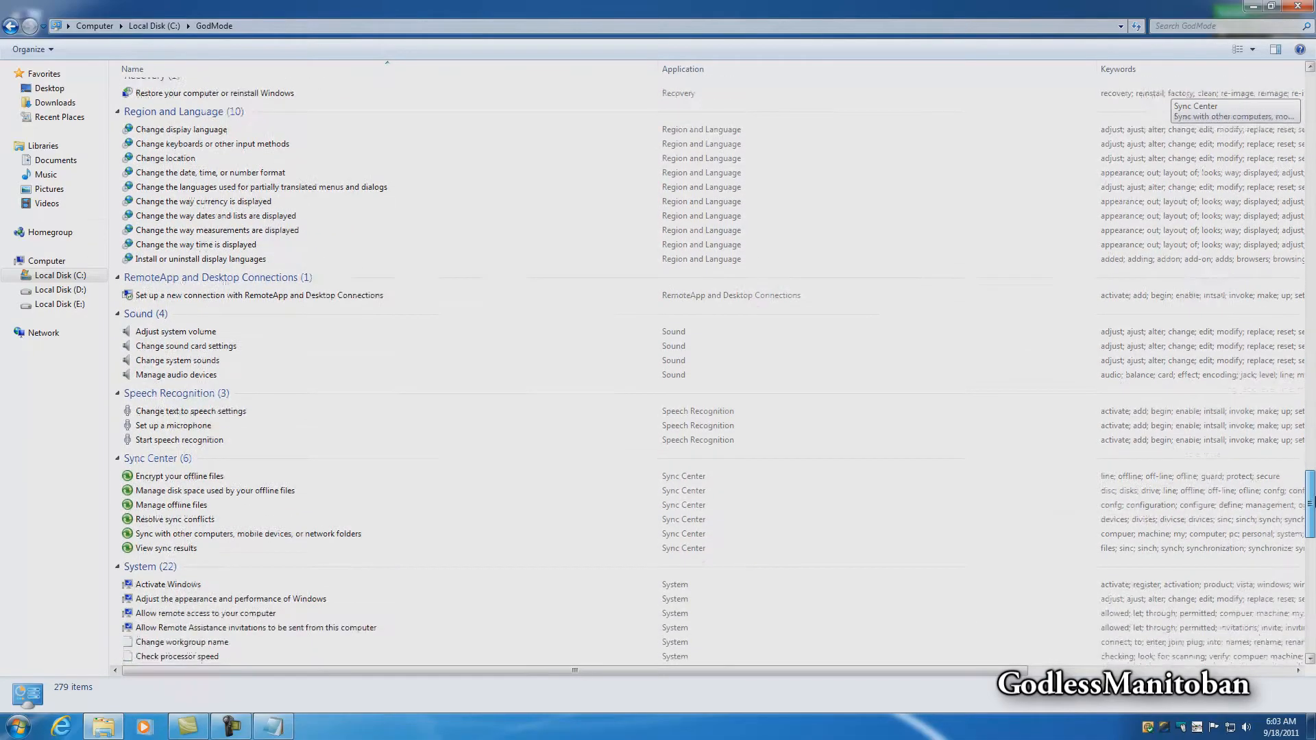
{"action": "scroll", "scroll_direction": "down", "scroll_amount": 3}
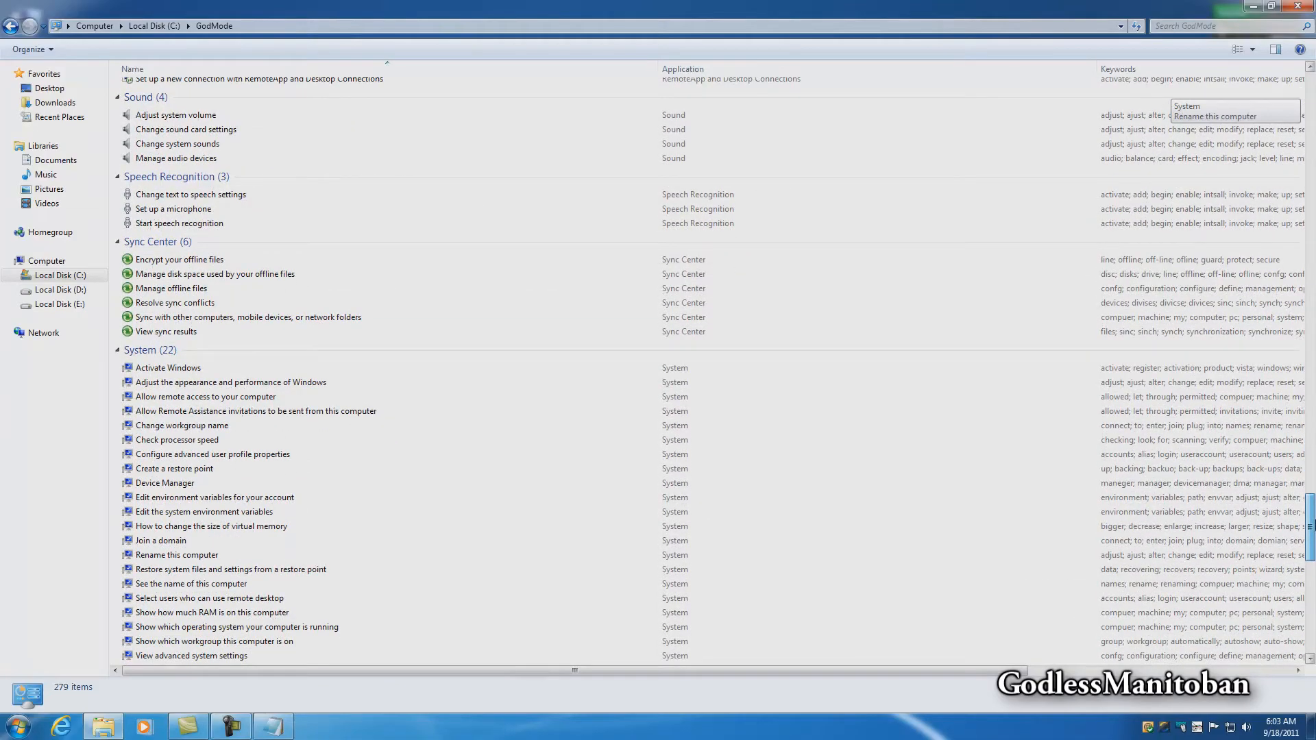
{"action": "scroll", "scroll_direction": "down", "scroll_amount": 3}
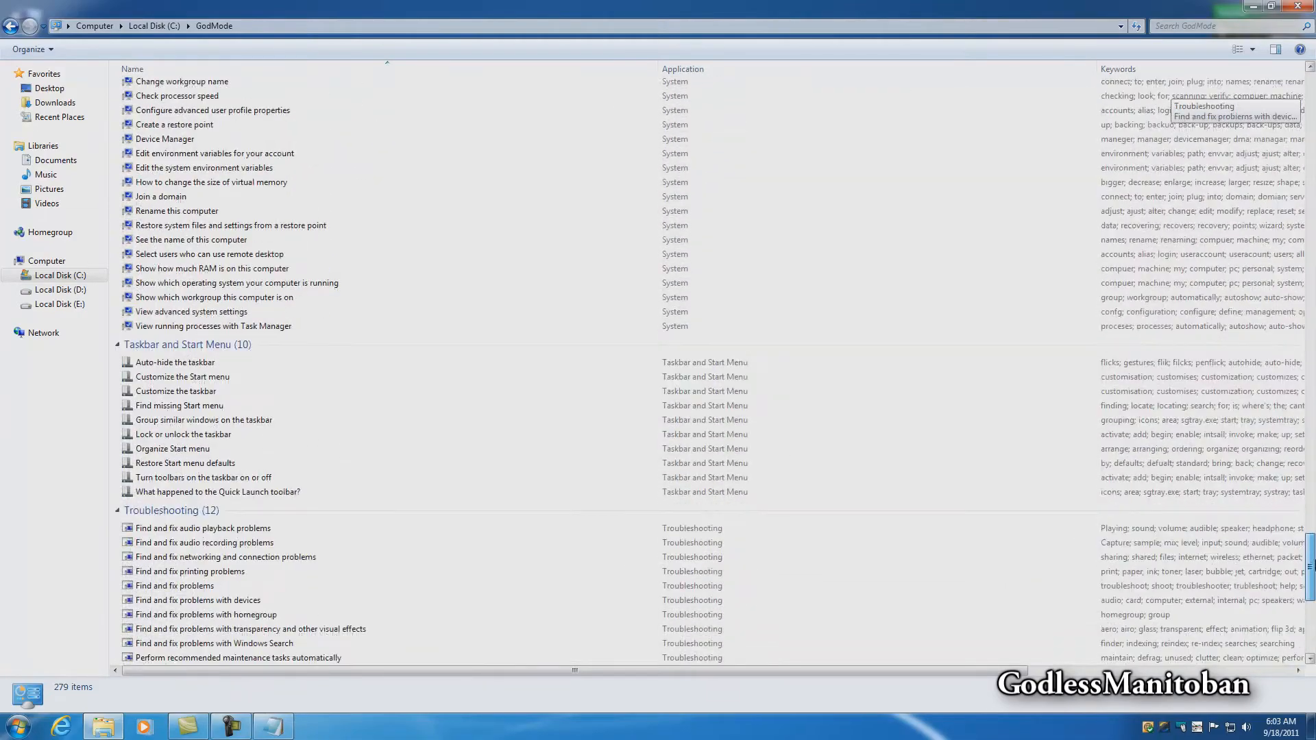
{"action": "scroll", "scroll_direction": "down", "scroll_amount": 3}
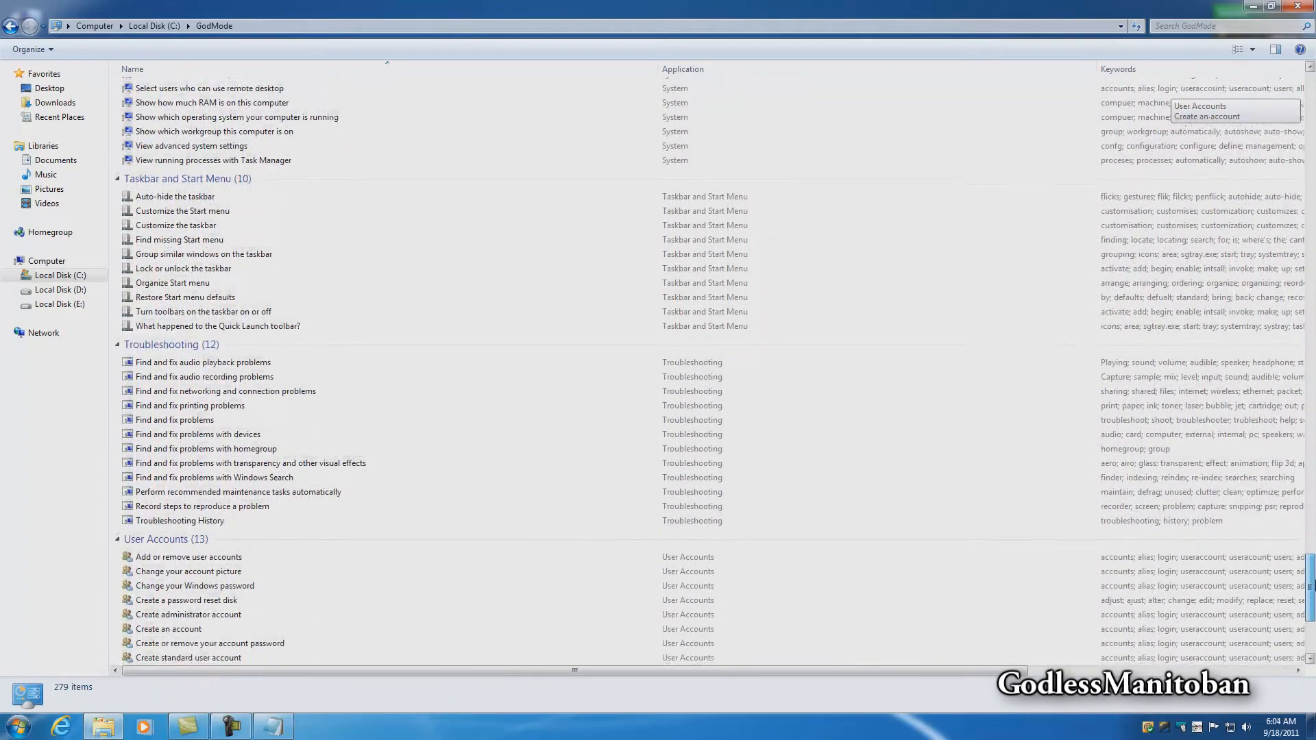
{"action": "scroll", "scroll_direction": "down", "scroll_amount": 3}
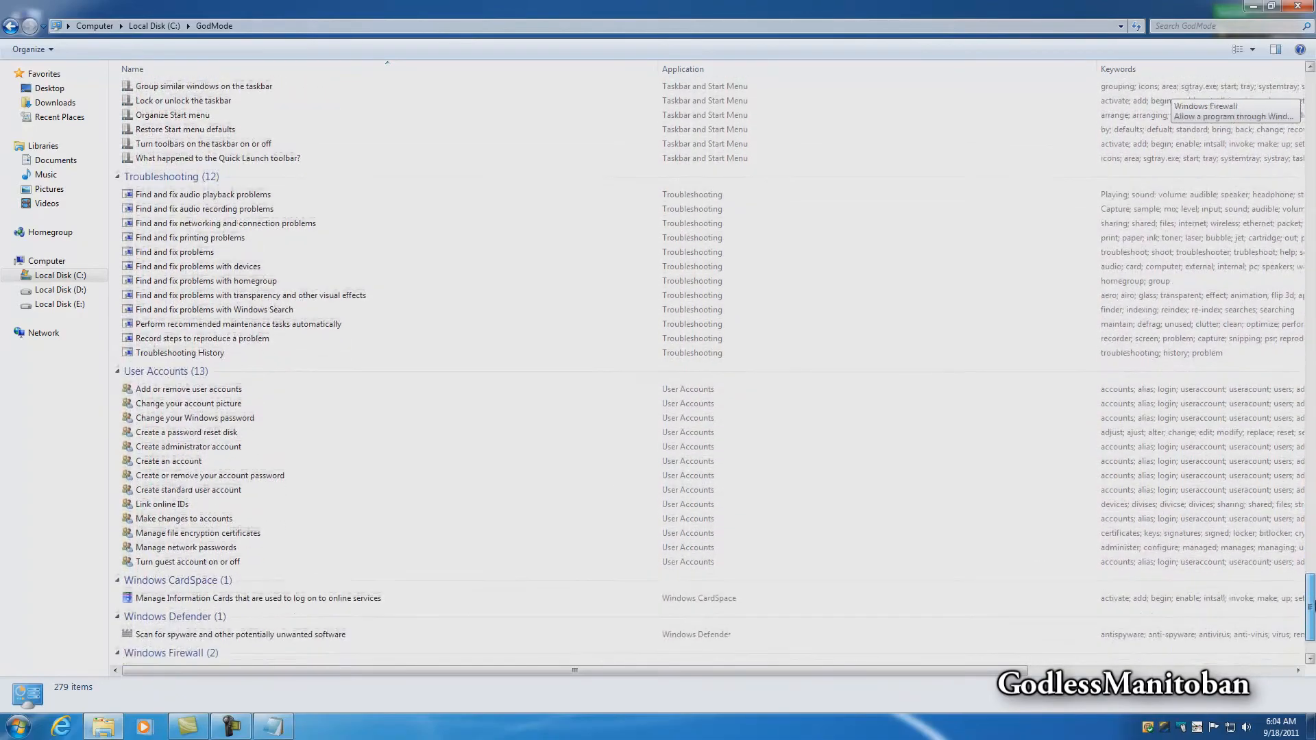
{"action": "scroll", "scroll_direction": "down", "scroll_amount": 3}
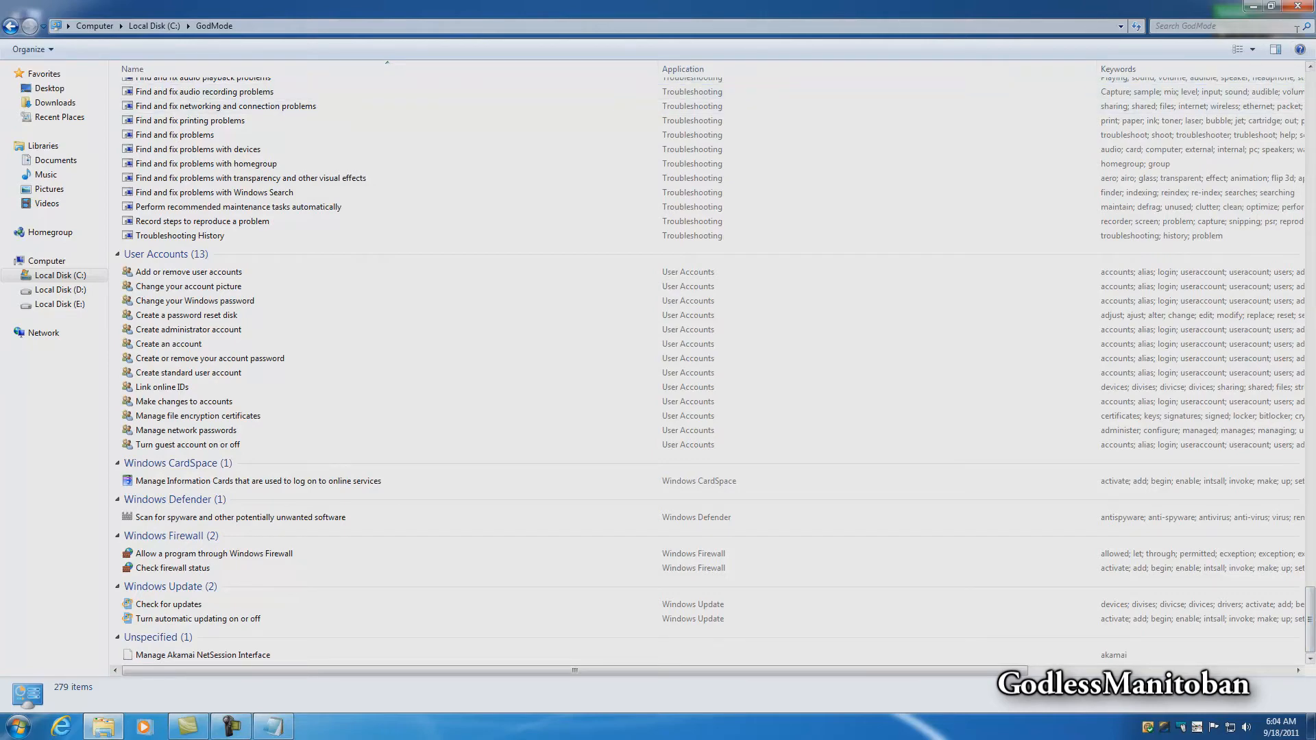
Go back from the GodMode list to the Local Disk (C:) folder view
{"action": "left_click", "coordinate": [59, 275]}
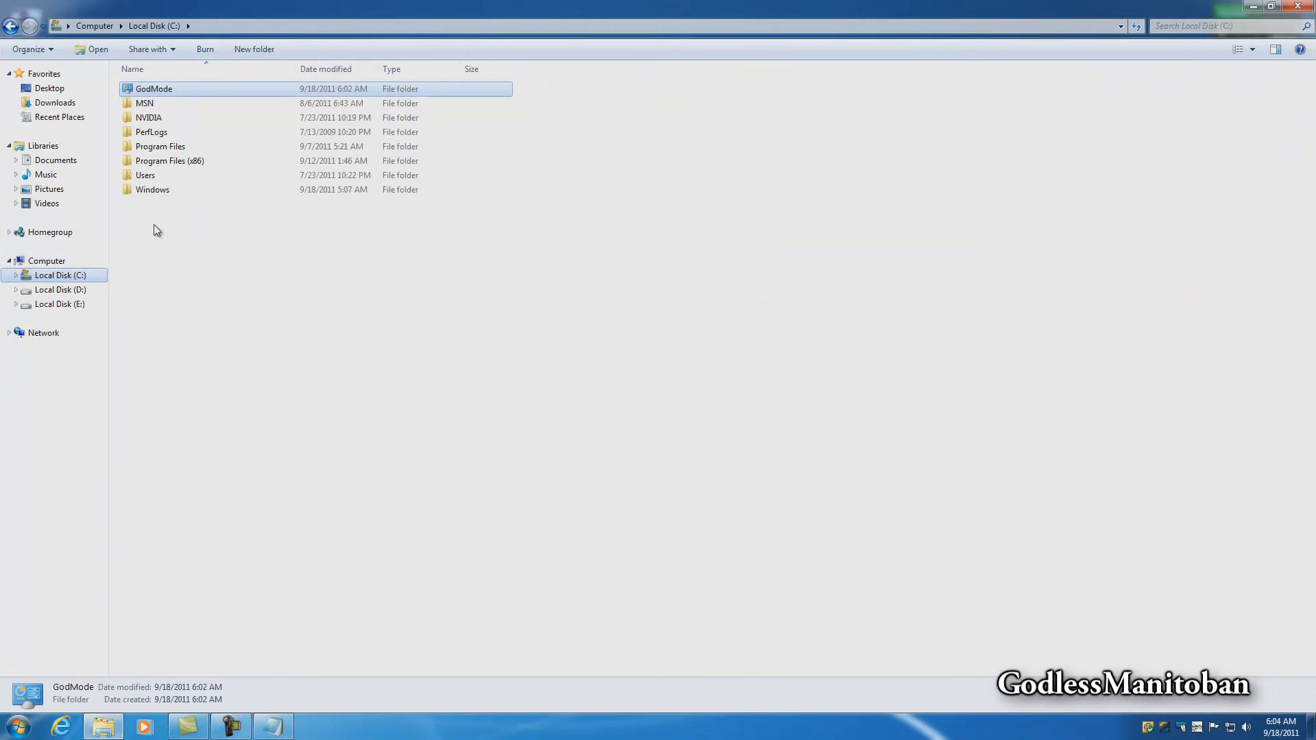
{"action": "mouse_move", "coordinate": [231, 222]}
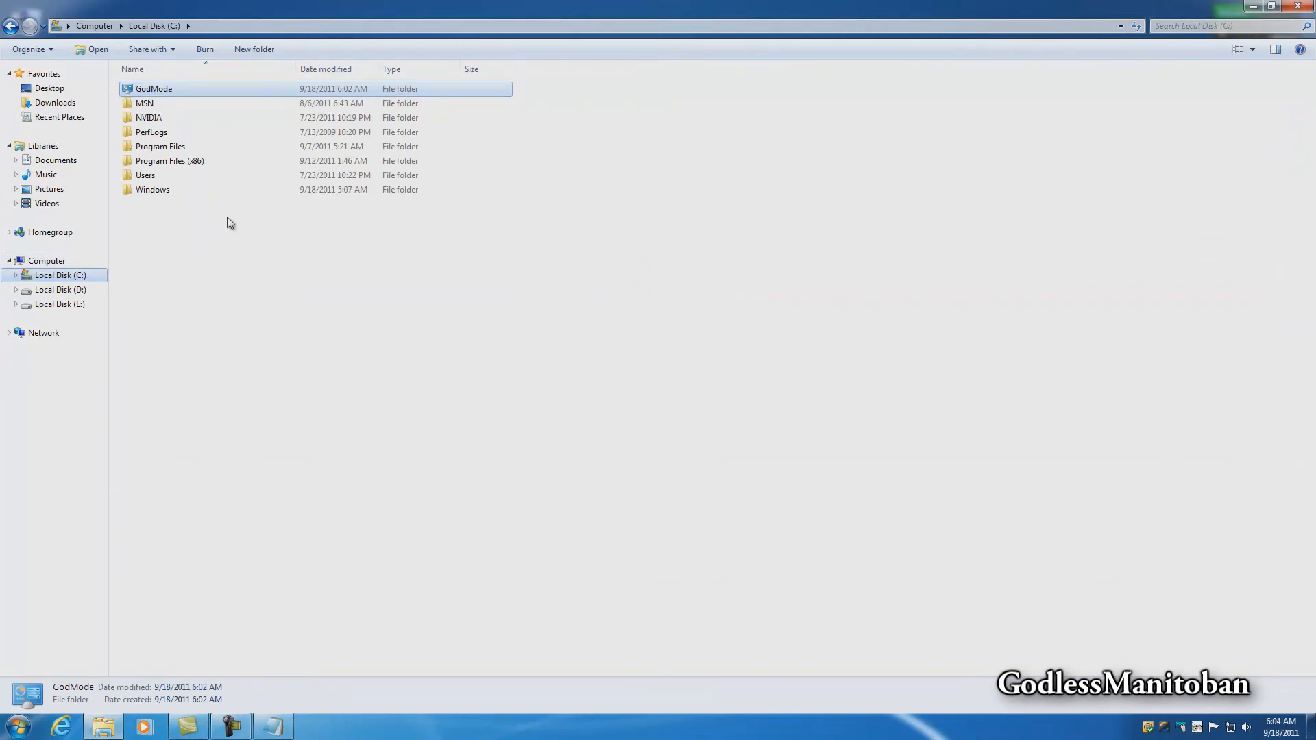
{"action": "mouse_move", "coordinate": [151, 95]}
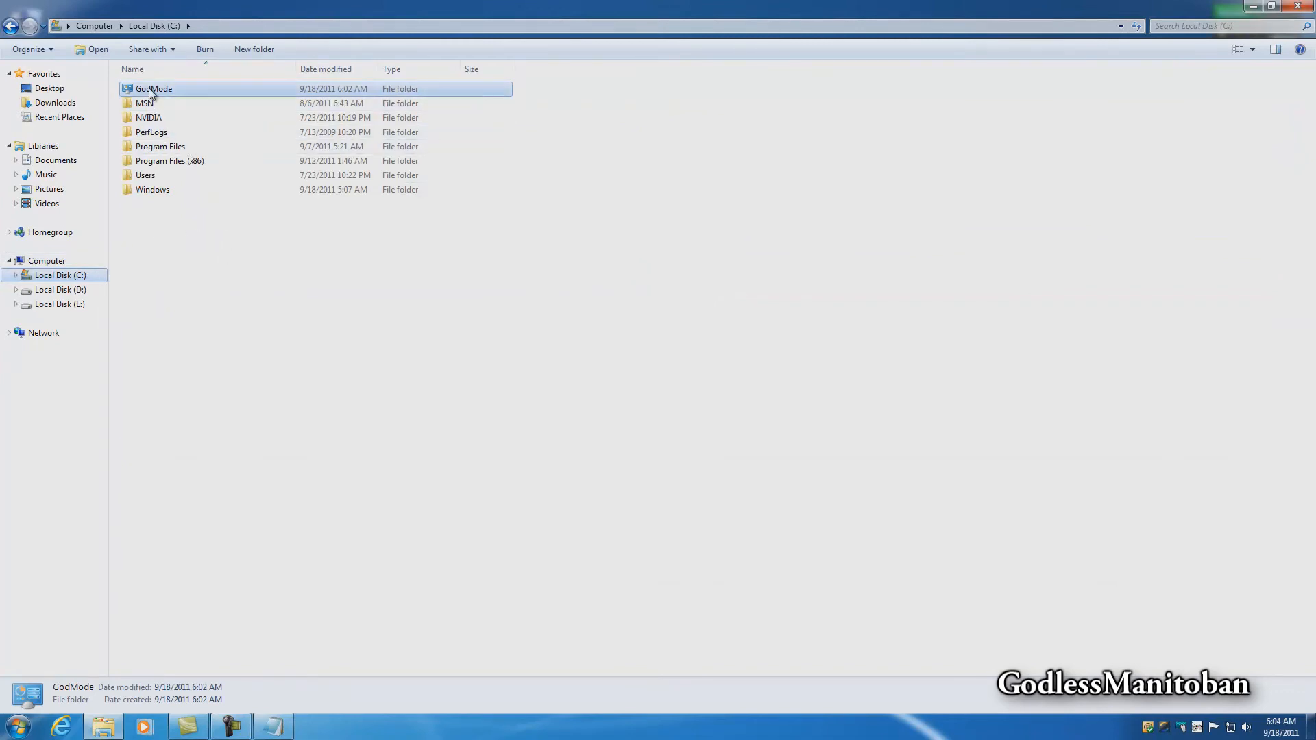
Delete the GodMode folder to the Recycle Bin, leaving C: with seven folders
{"action": "right_click", "coordinate": [154, 88]}
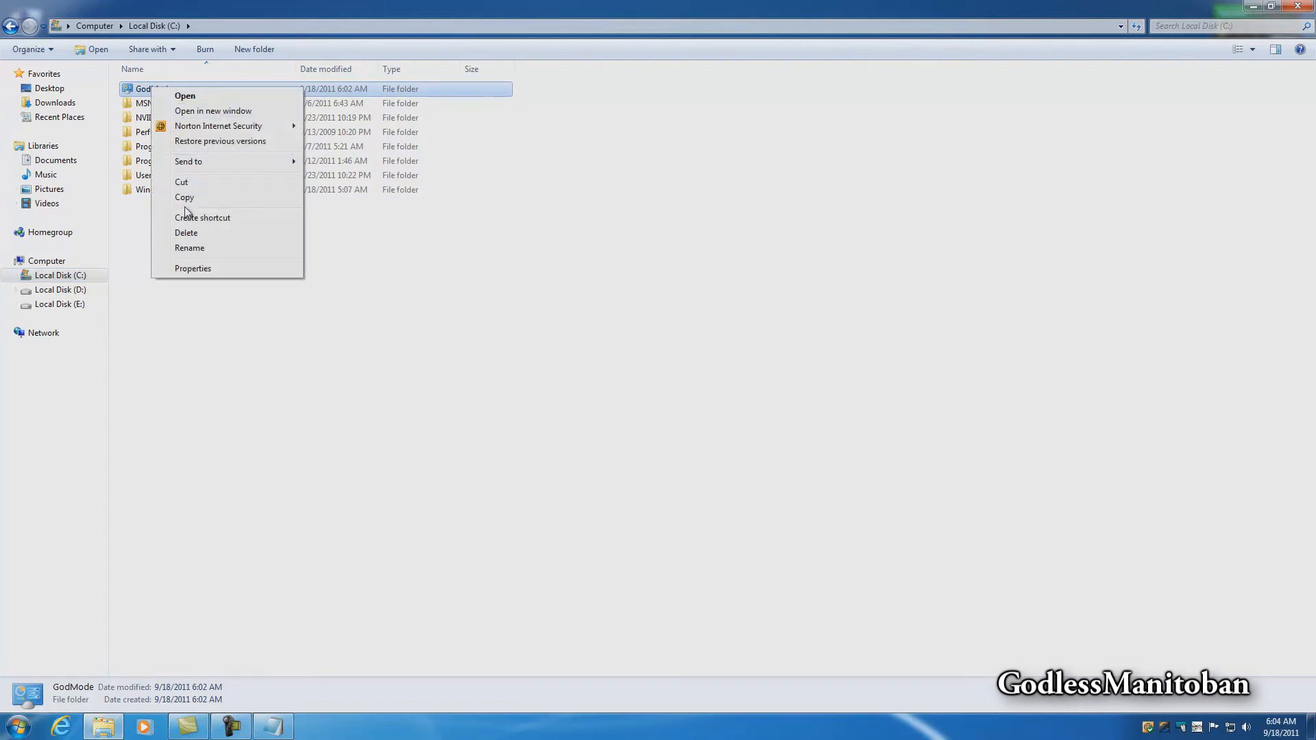
{"action": "left_click", "coordinate": [185, 233]}
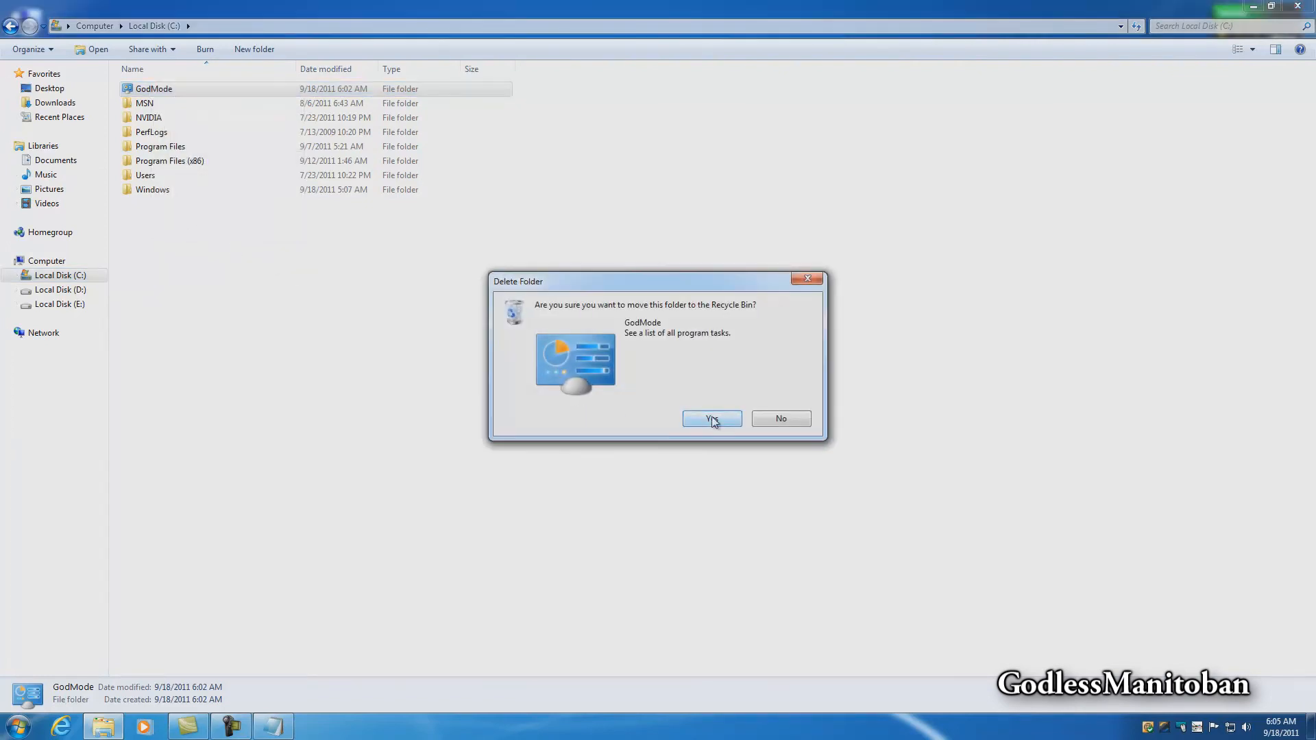
{"action": "left_click", "coordinate": [711, 419]}
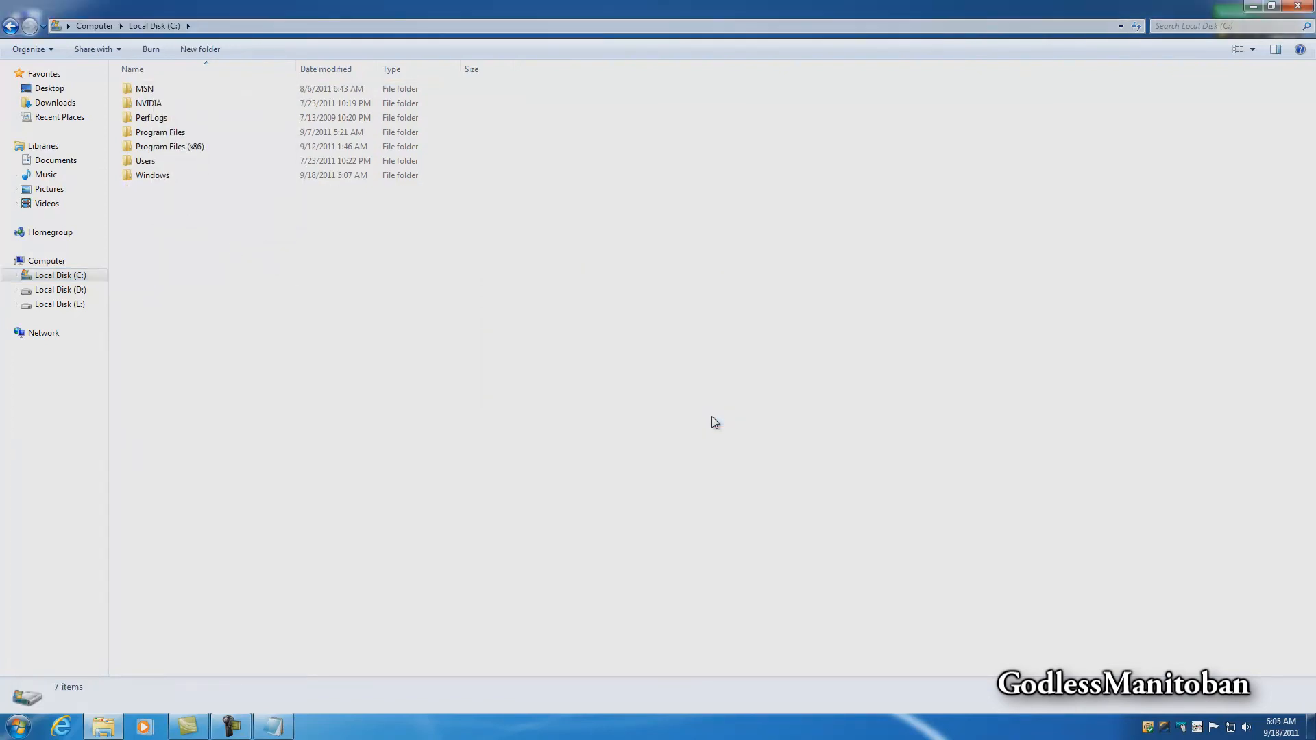
{"action": "mouse_move", "coordinate": [732, 248]}
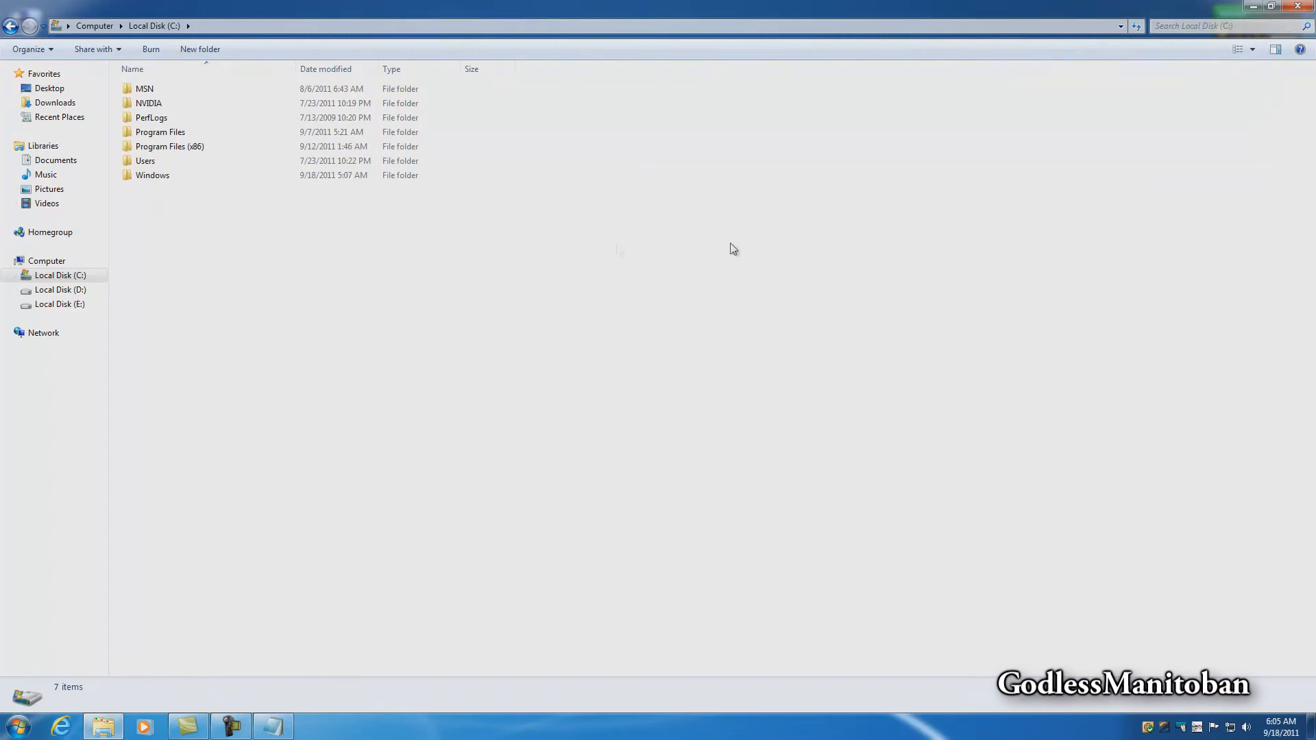
{"action": "mouse_move", "coordinate": [628, 300]}
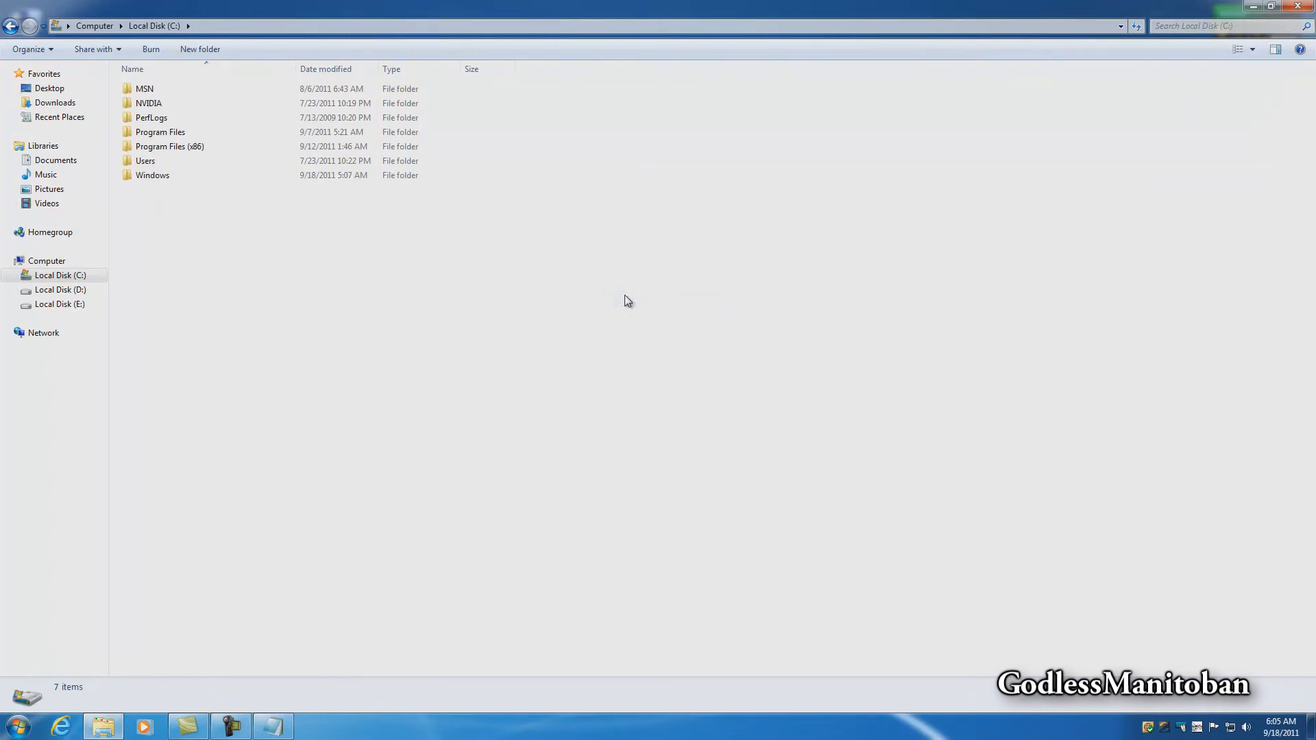